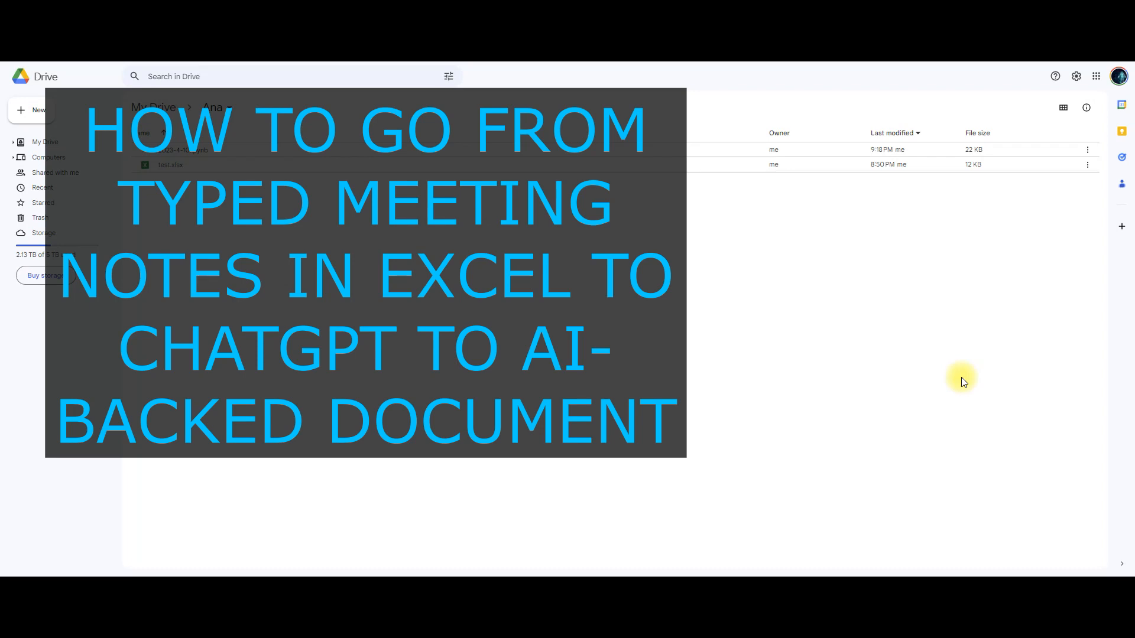
mouse_move(939, 475)
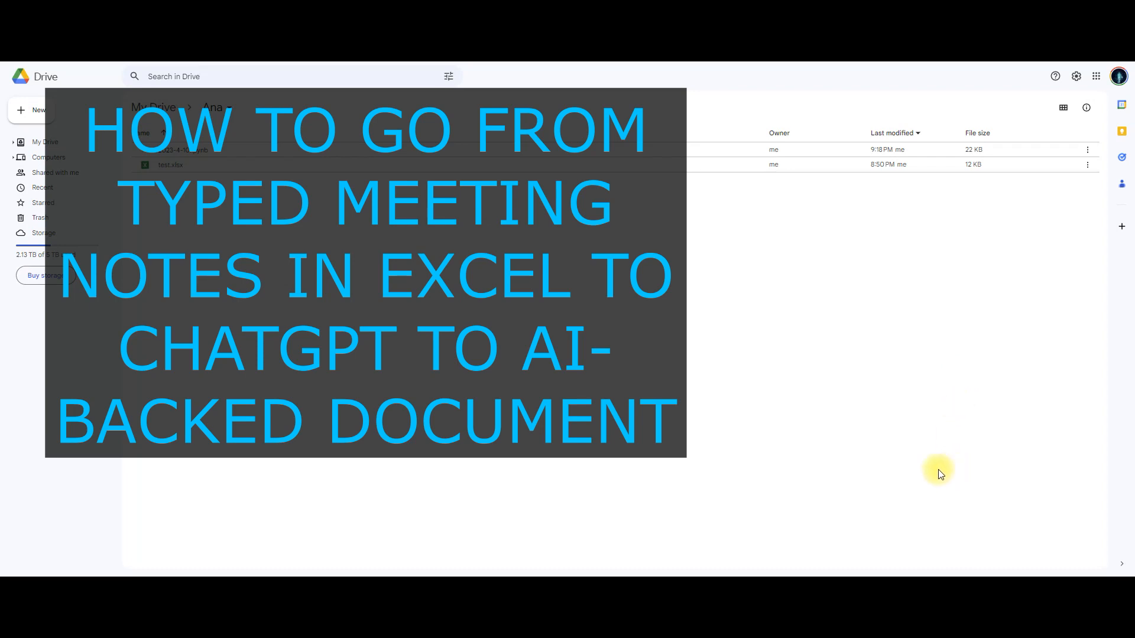
mouse_move(871, 454)
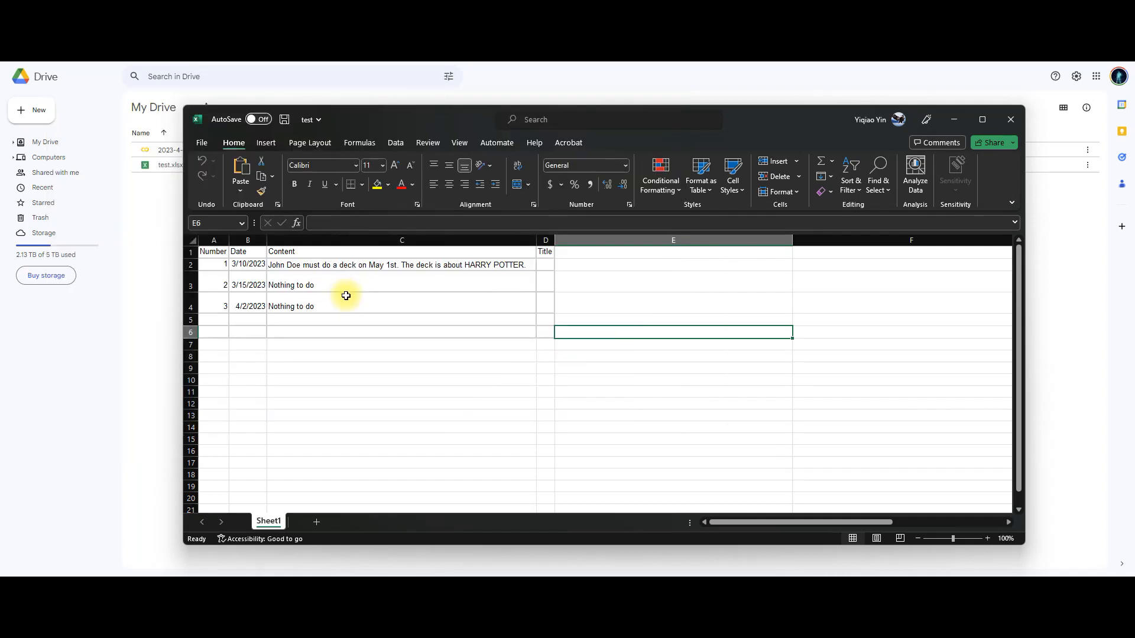
mouse_move(287, 264)
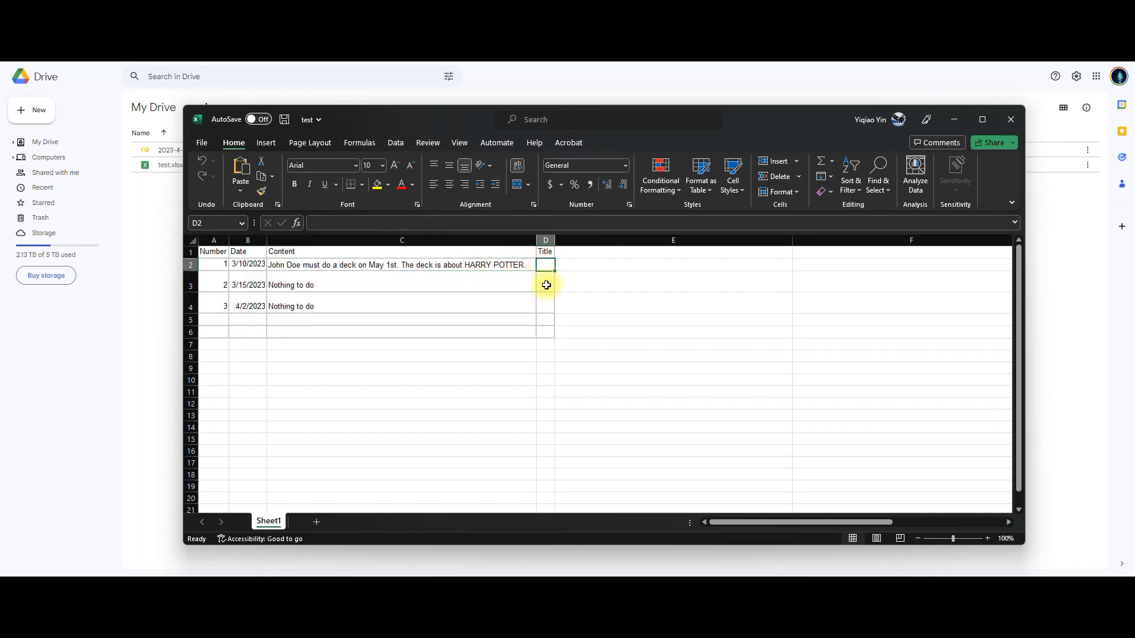
Step: Inspect the Content notes in C2–C3, including the HARRY POTTER meeting note
left_click(402, 264)
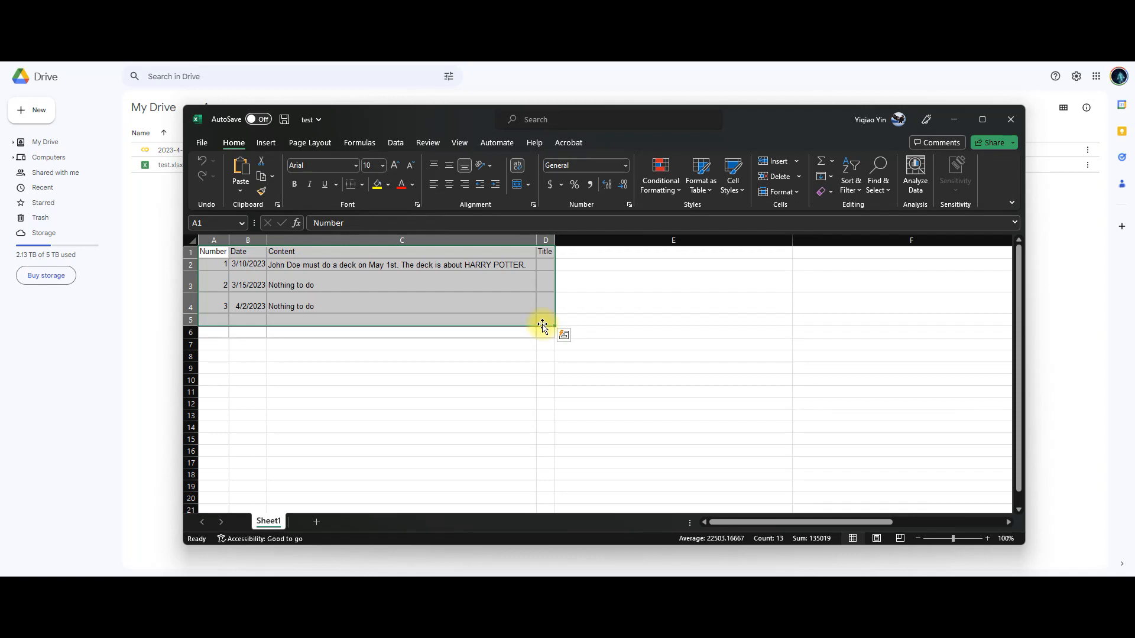
mouse_move(496, 321)
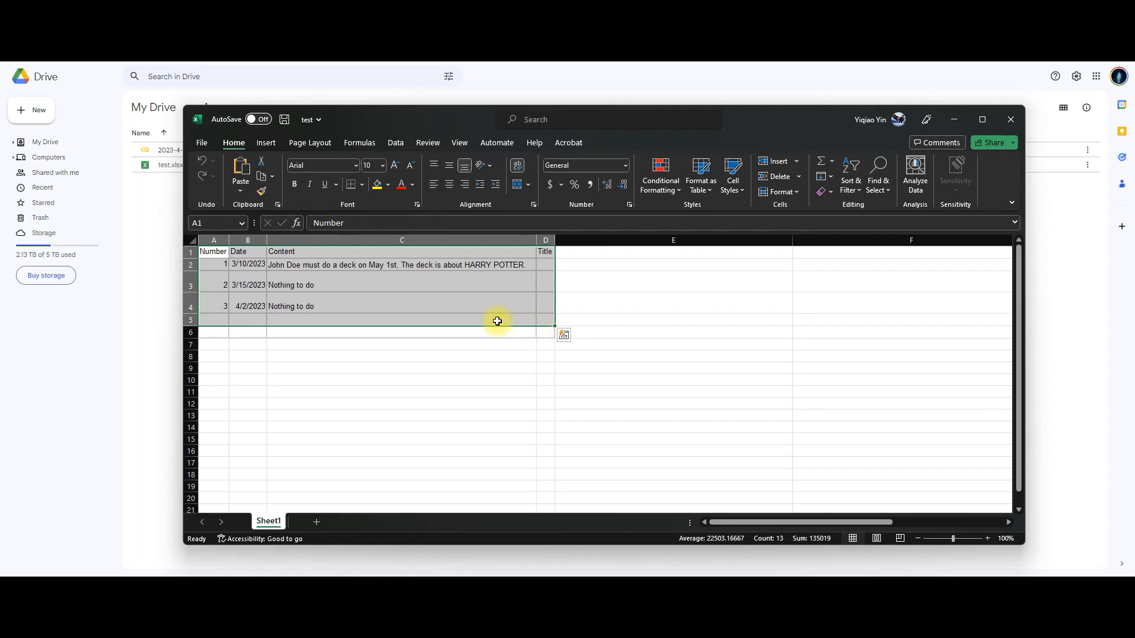
mouse_move(533, 322)
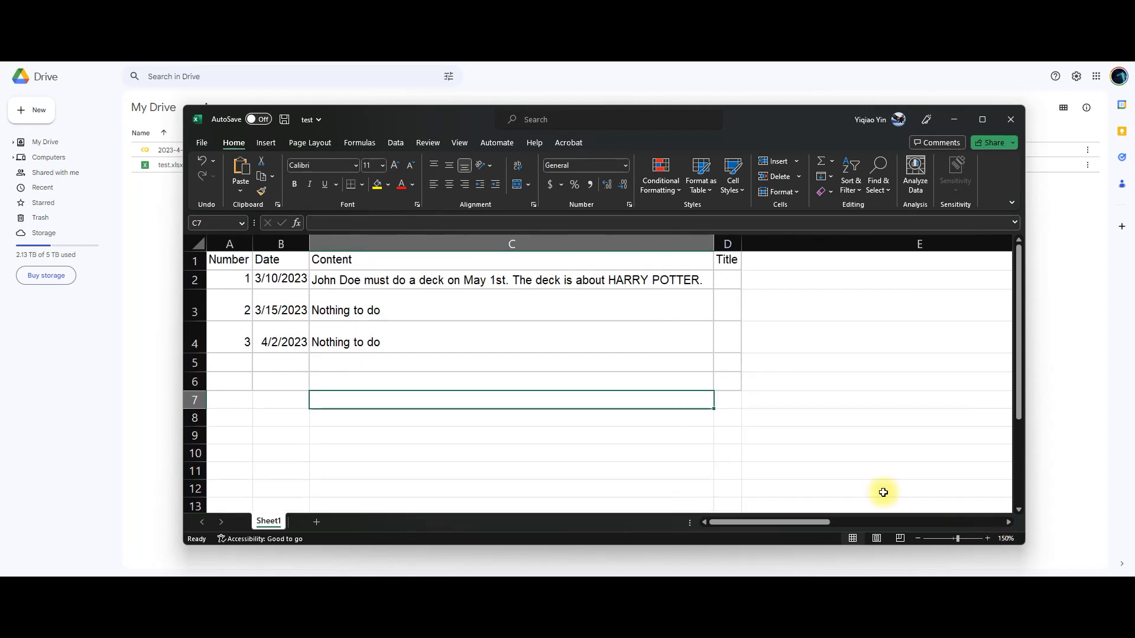
left_click_drag(228, 259, 740, 399)
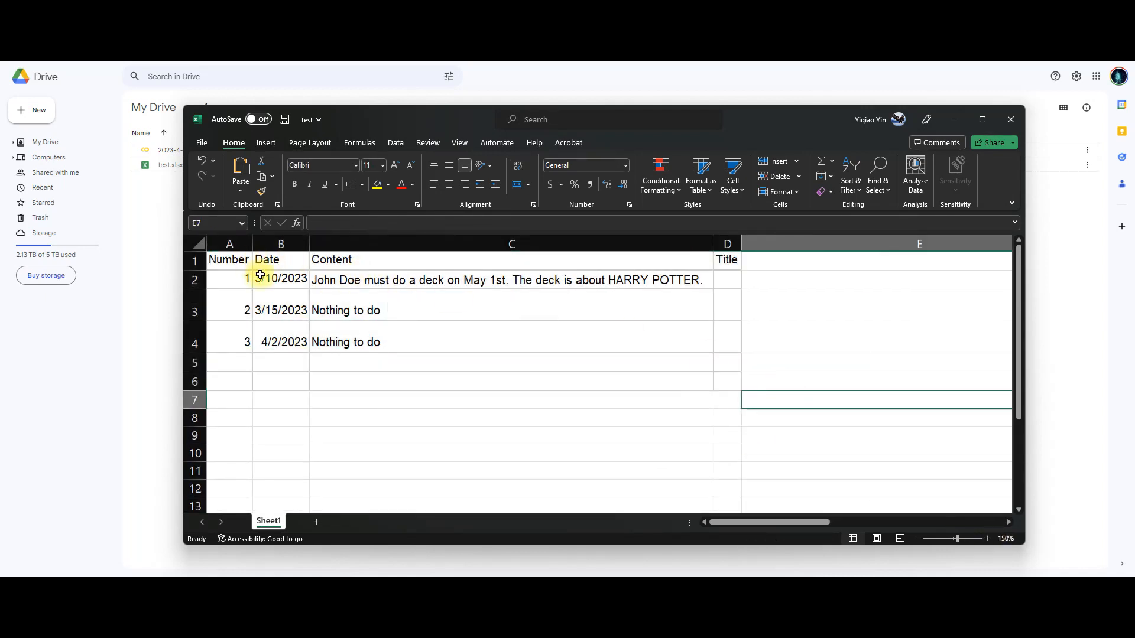
left_click_drag(229, 259, 230, 342)
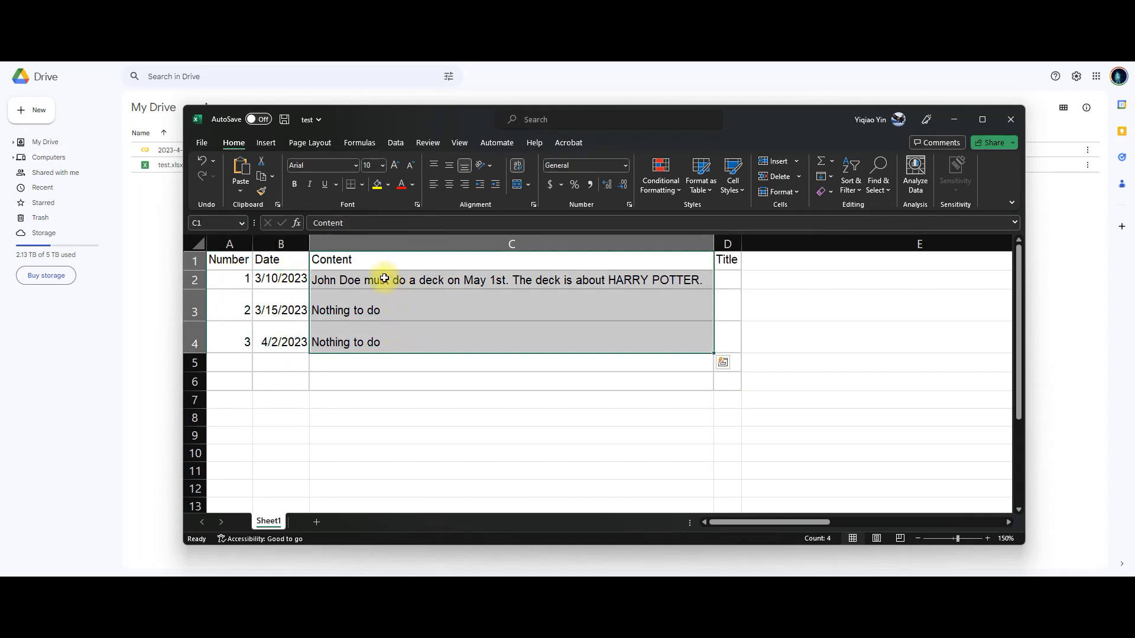
left_click(420, 280)
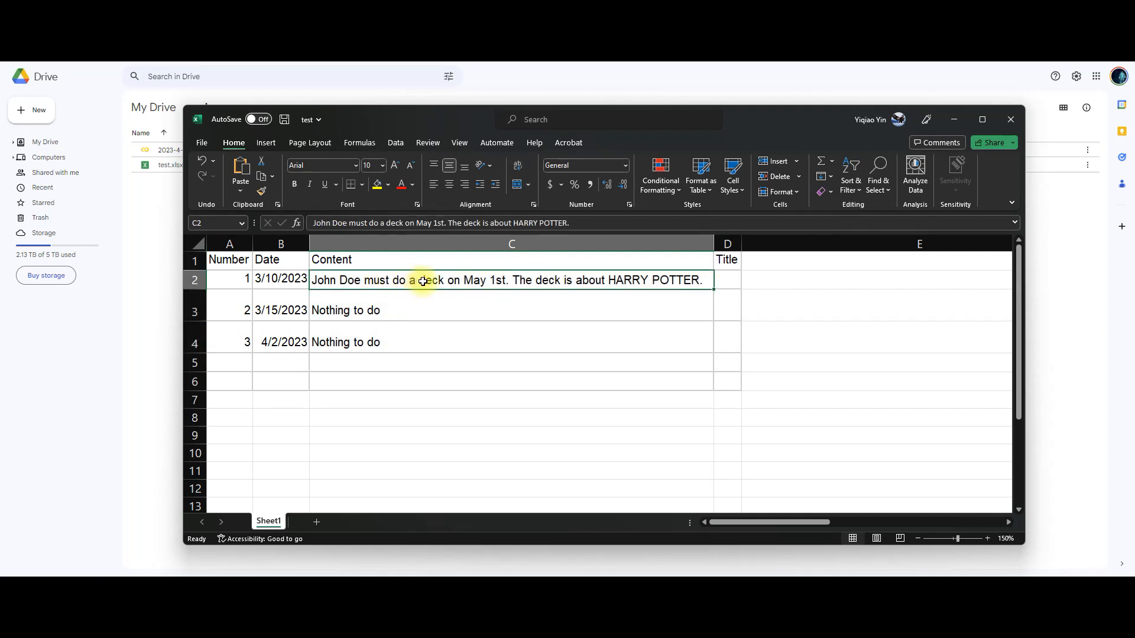
left_click(418, 310)
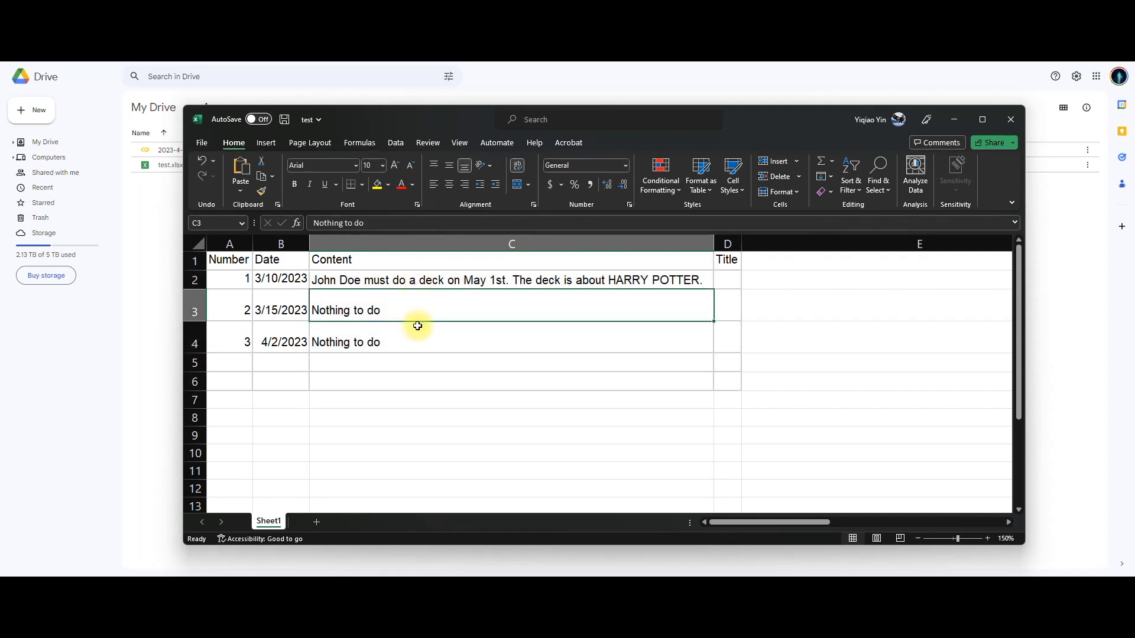
left_click(478, 280)
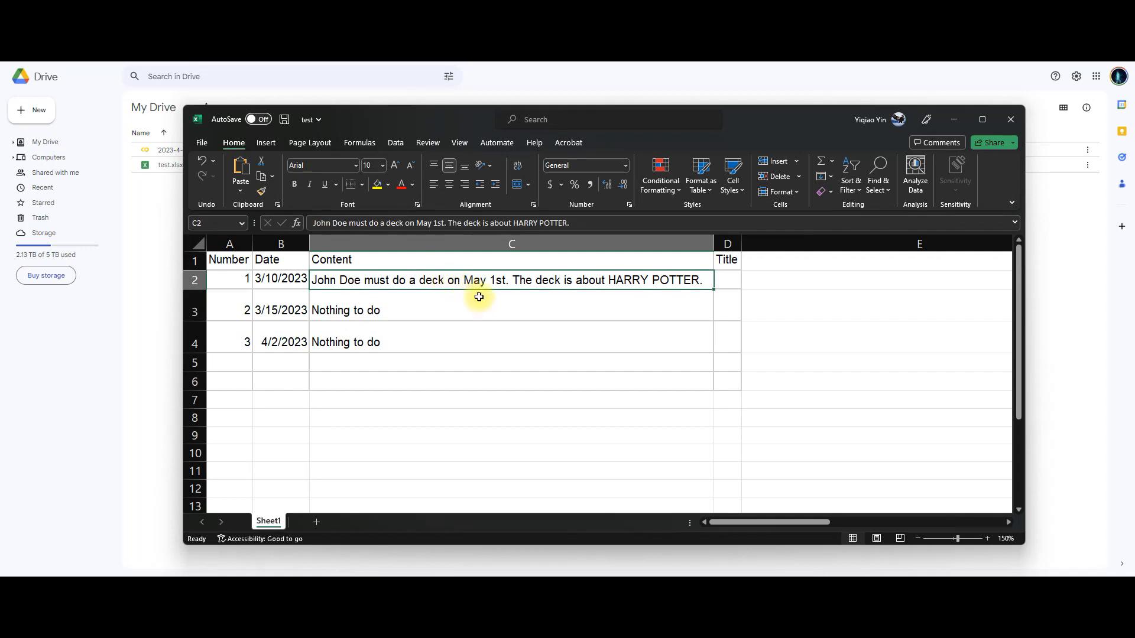
mouse_move(629, 293)
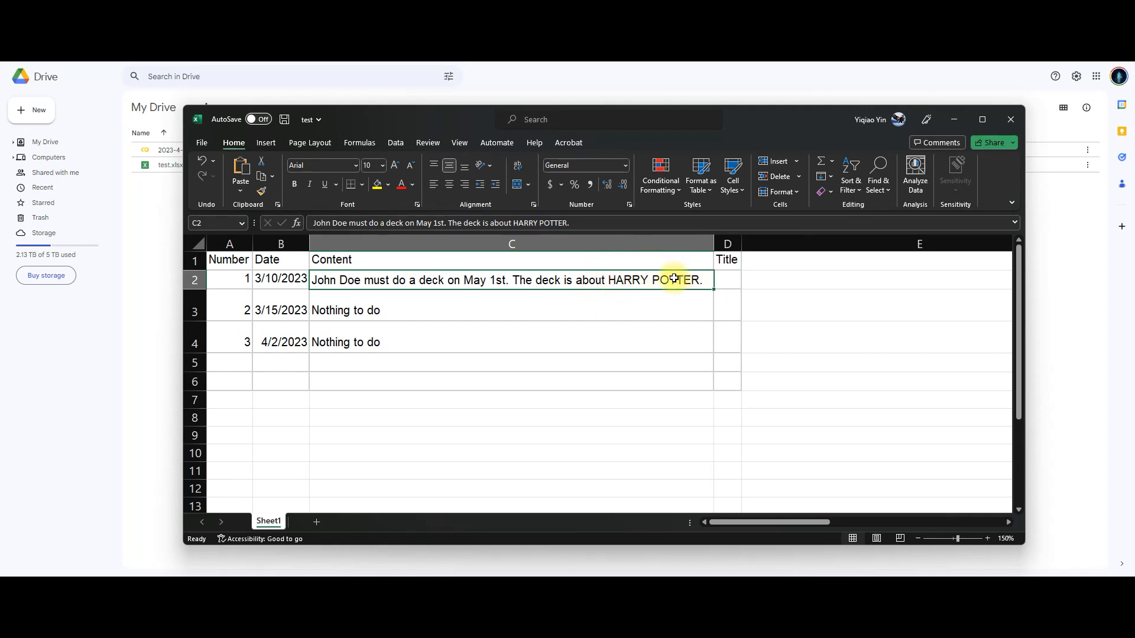
mouse_move(670, 285)
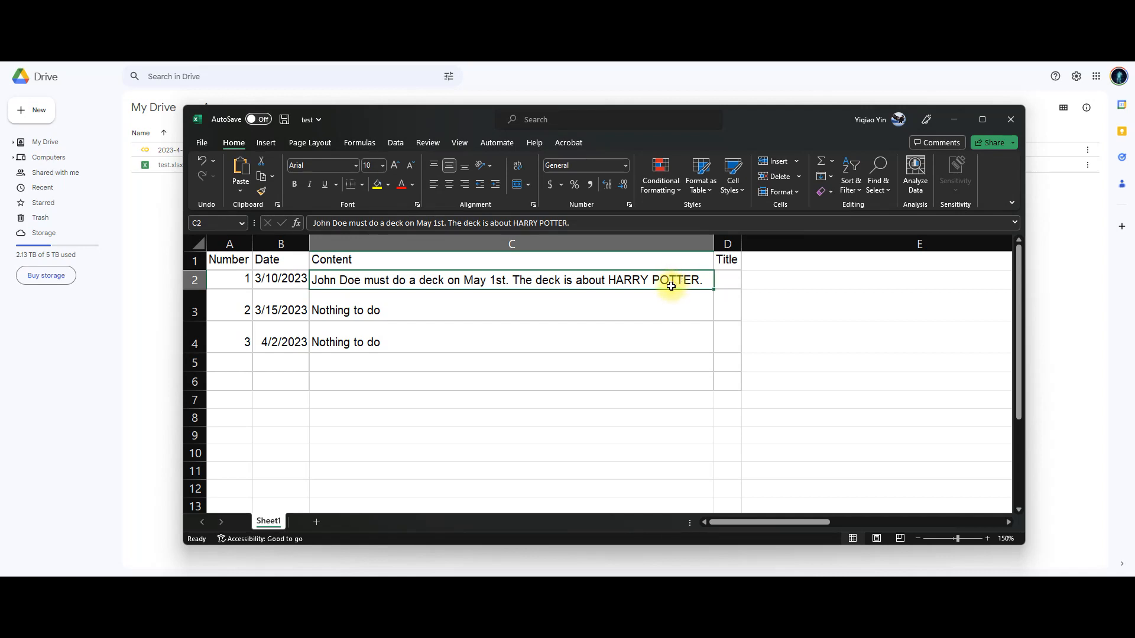
mouse_move(635, 303)
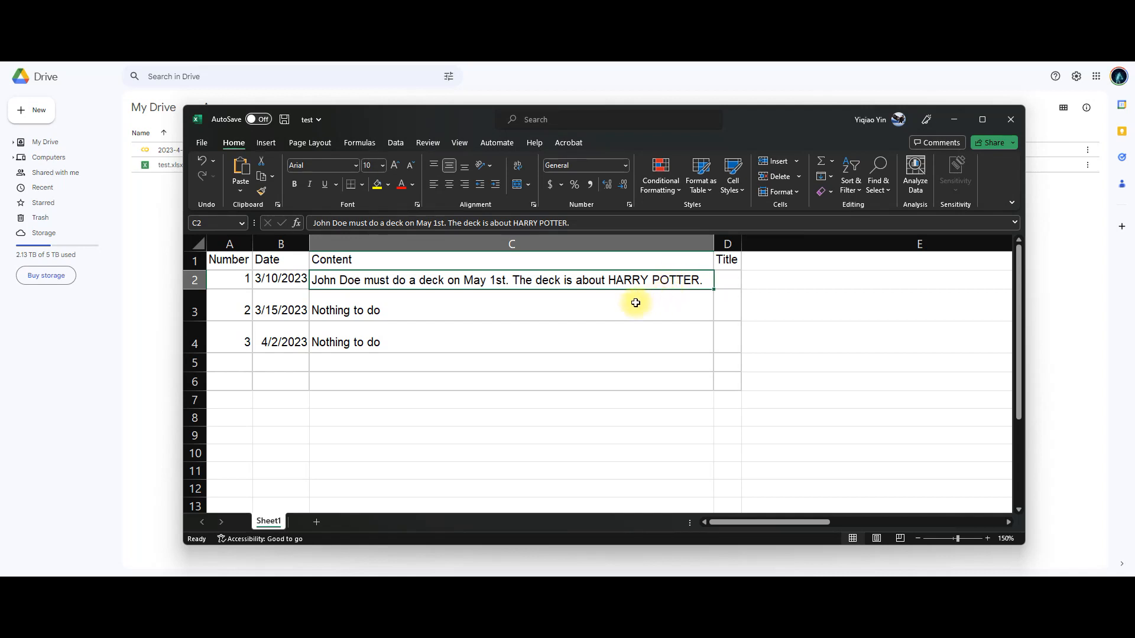
Step: Check the empty Title cells, then bring the Google Drive Ana folder forward
left_click(727, 304)
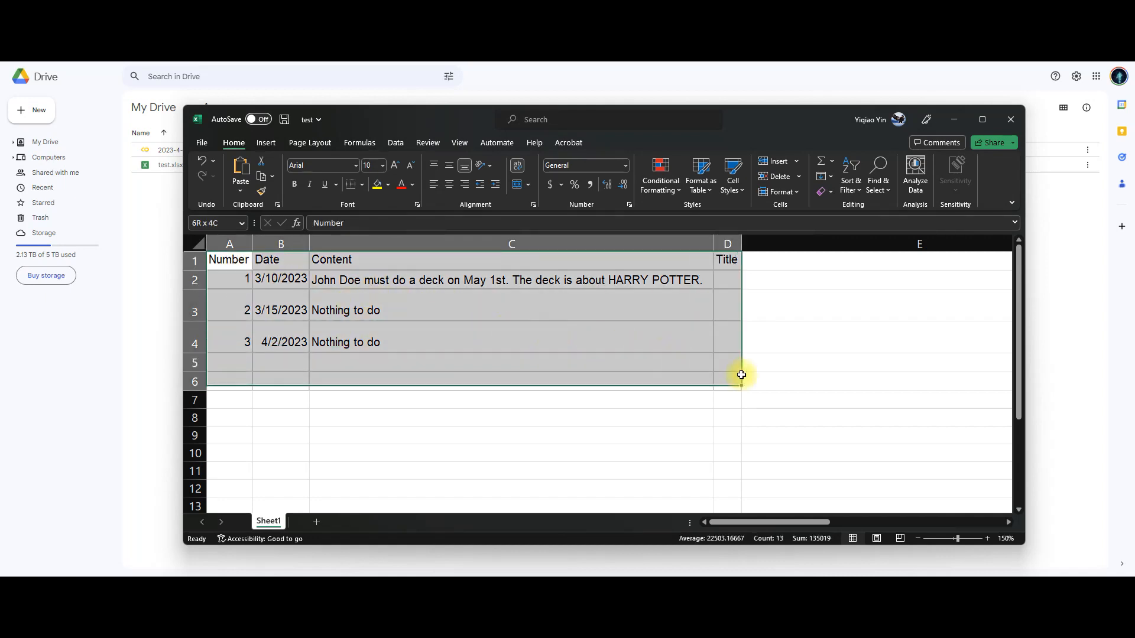
mouse_move(722, 378)
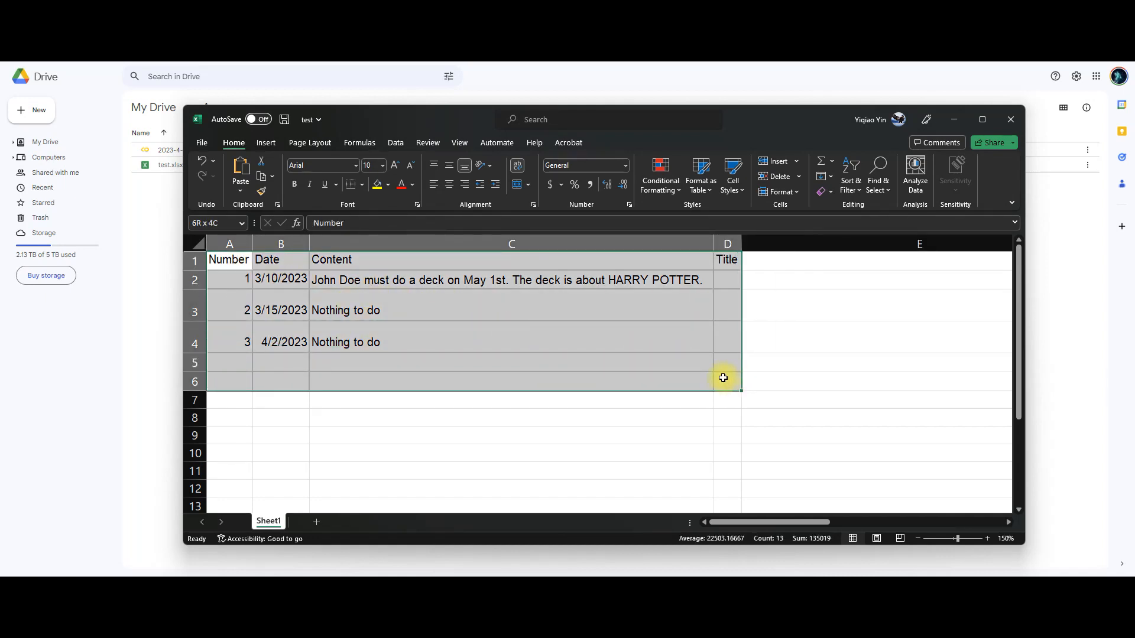
left_click(511, 400)
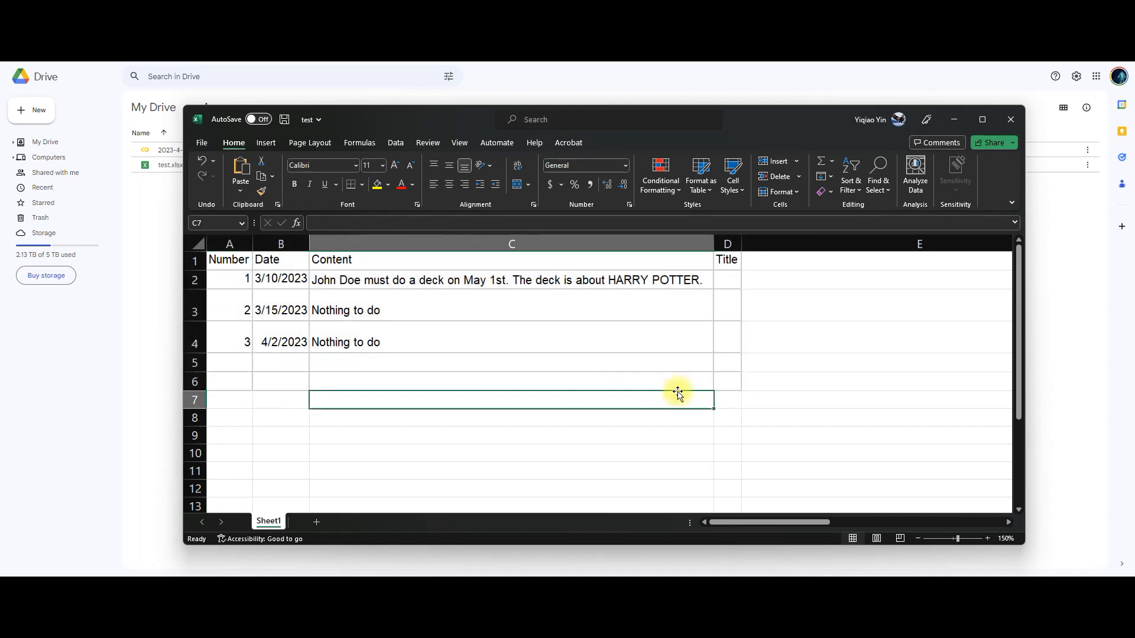
left_click(726, 280)
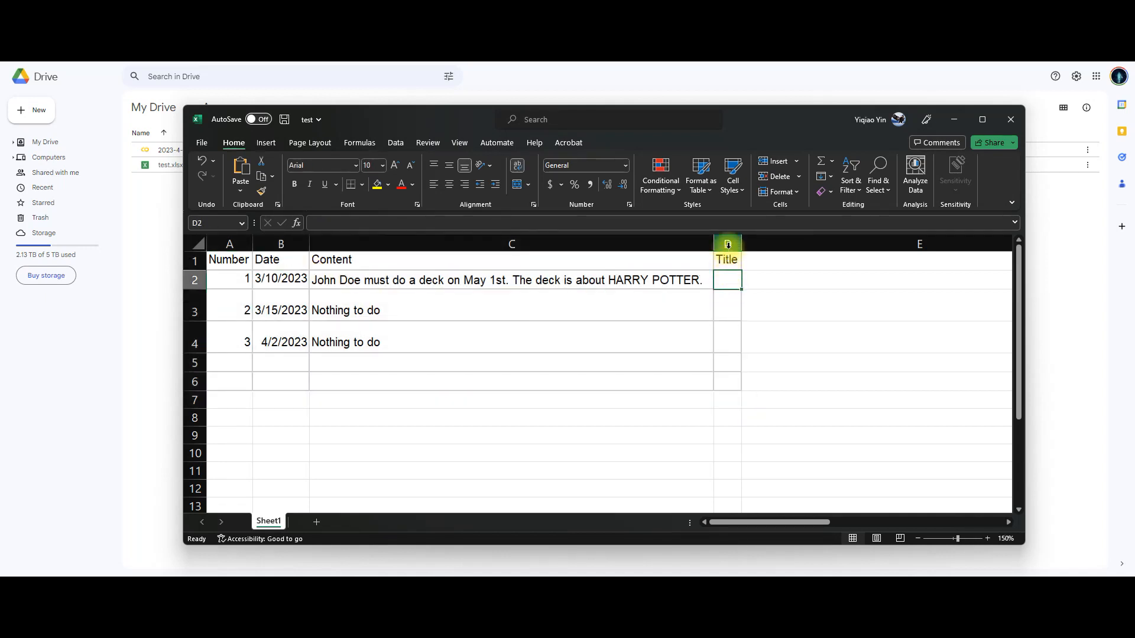
left_click(726, 244)
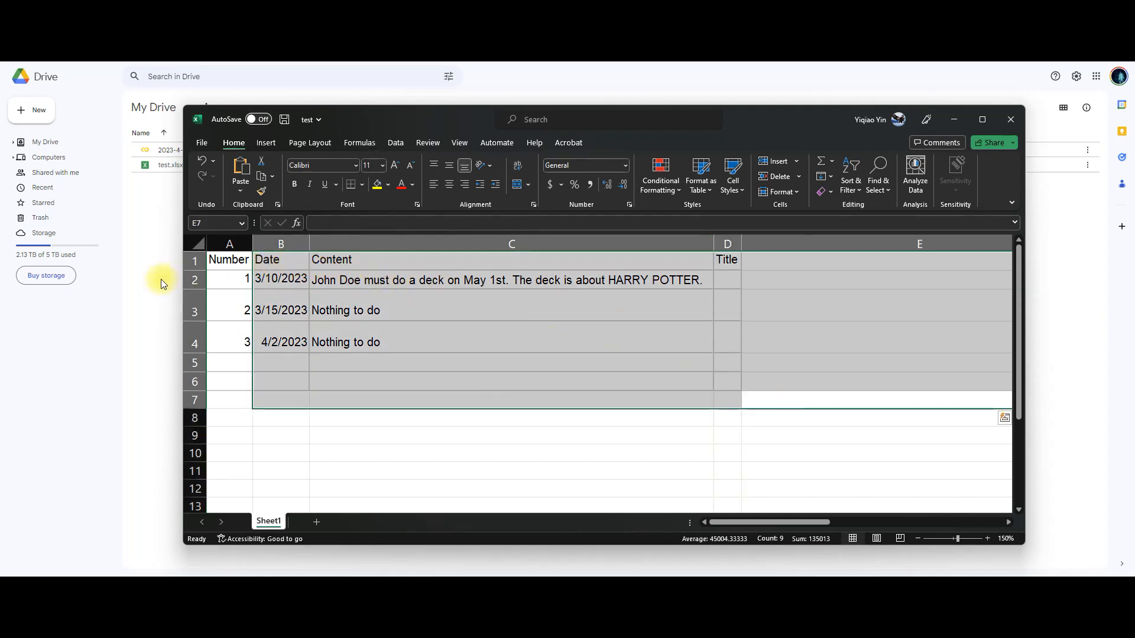
left_click(1009, 119)
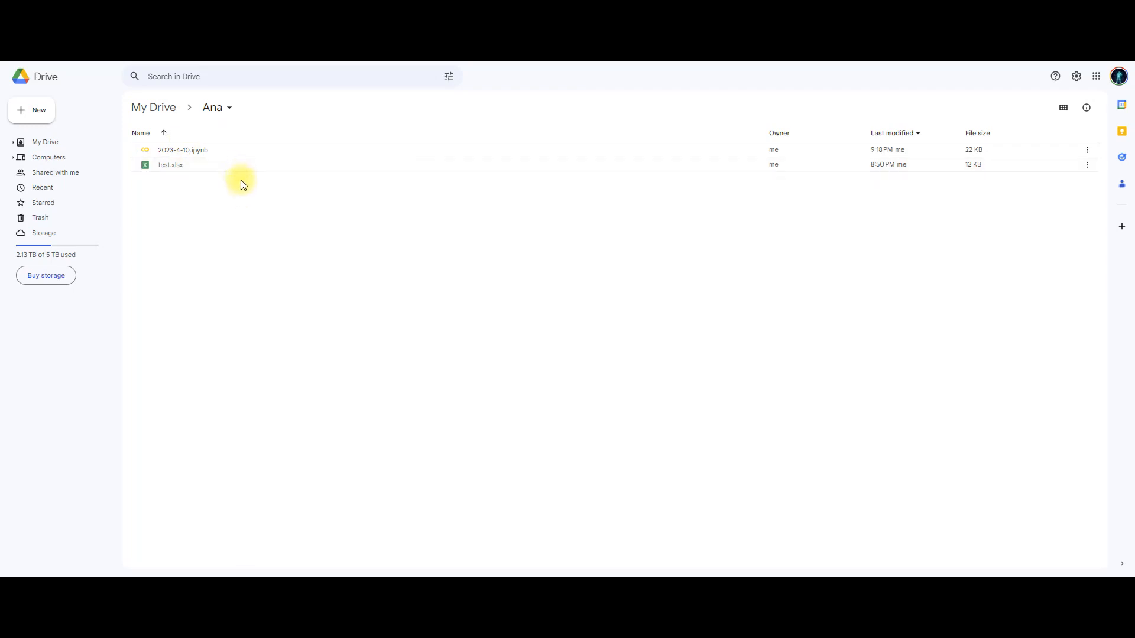
left_click(171, 164)
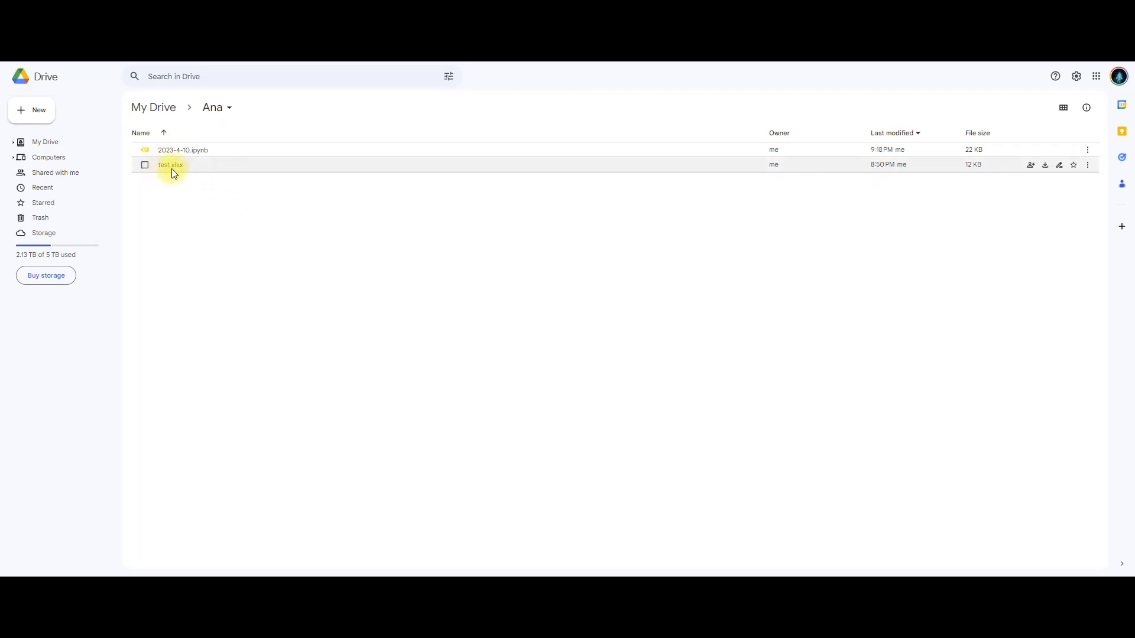
left_click(144, 165)
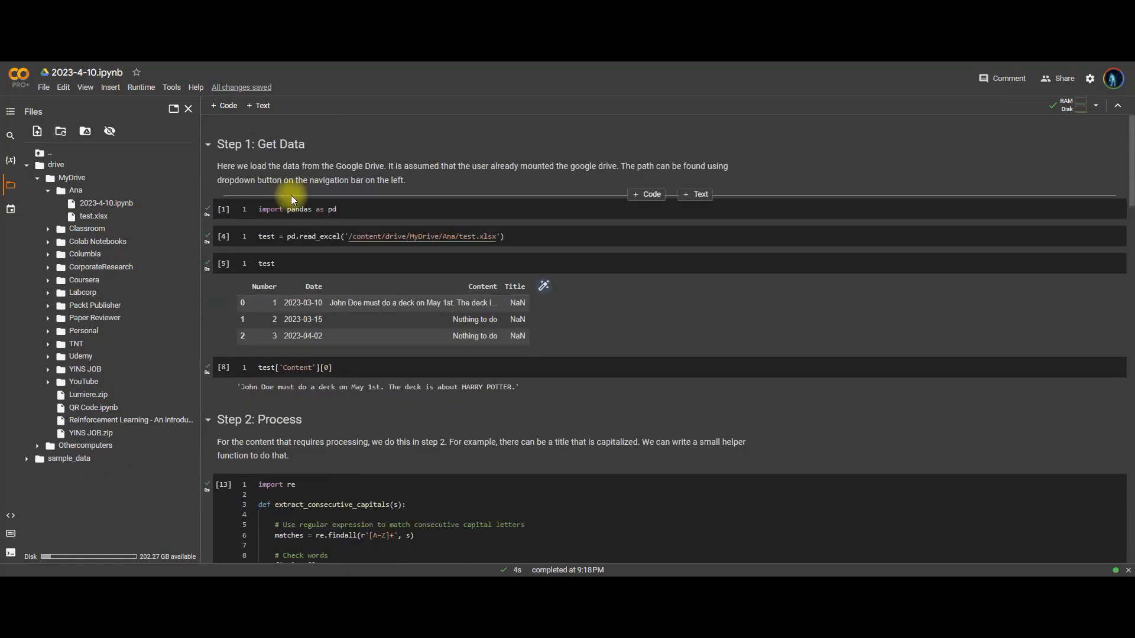
double_click(257, 144)
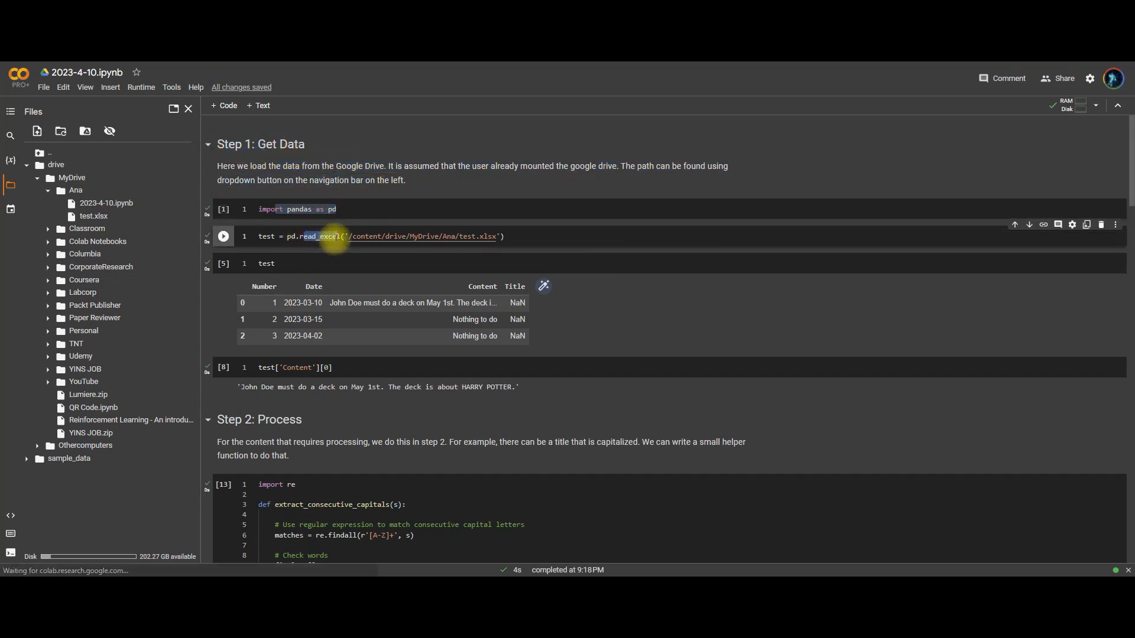
left_click_drag(349, 236, 484, 236)
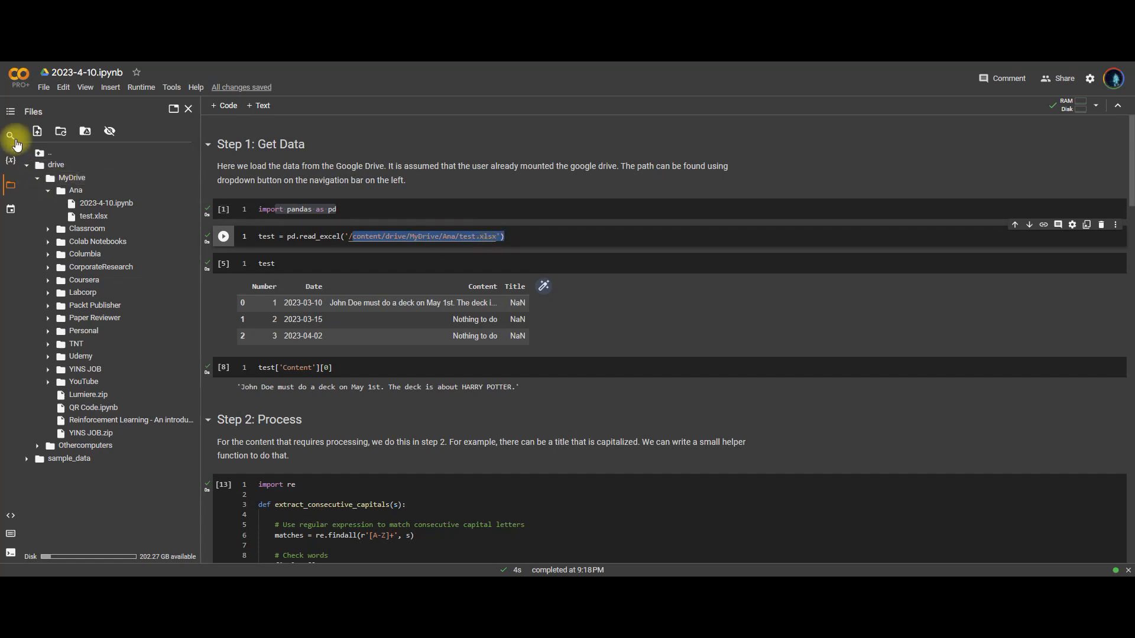
mouse_move(17, 190)
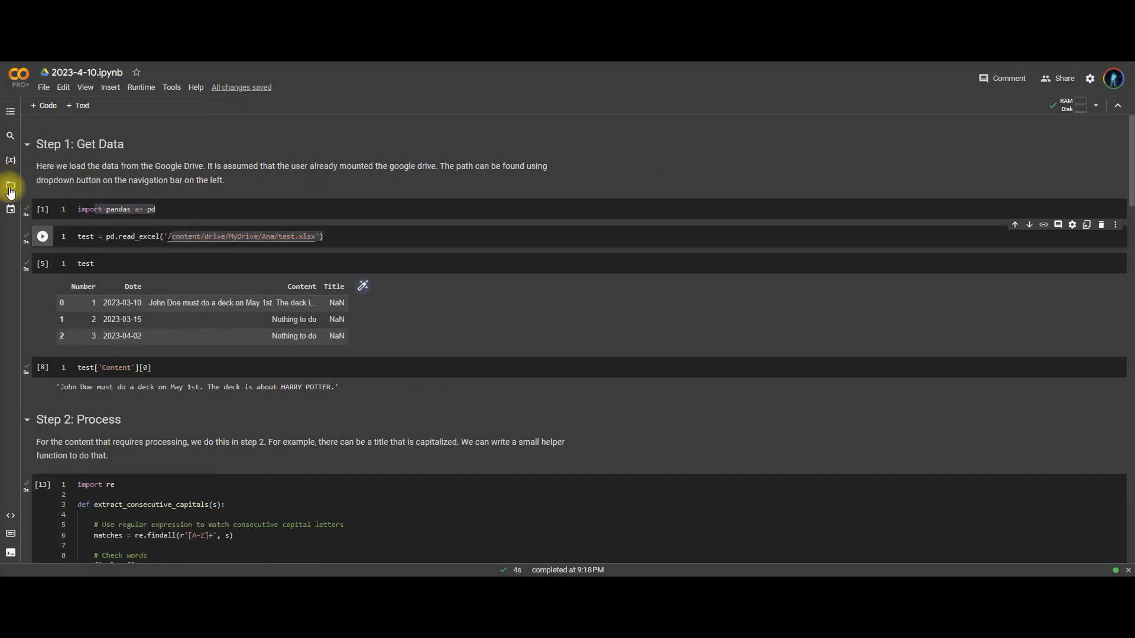
left_click(10, 185)
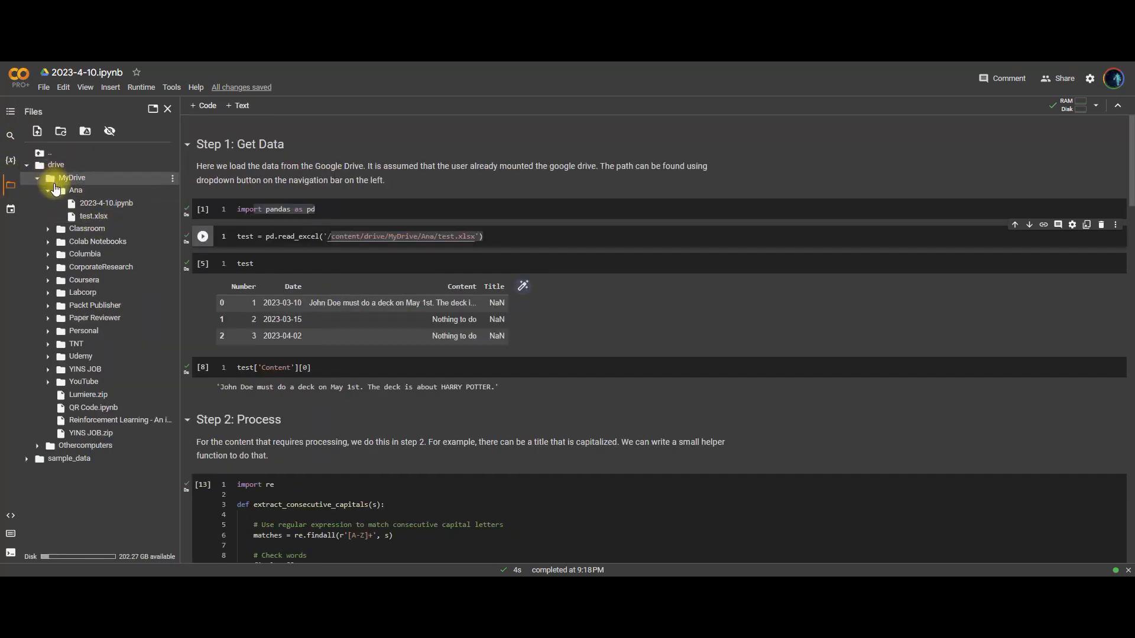
left_click(75, 190)
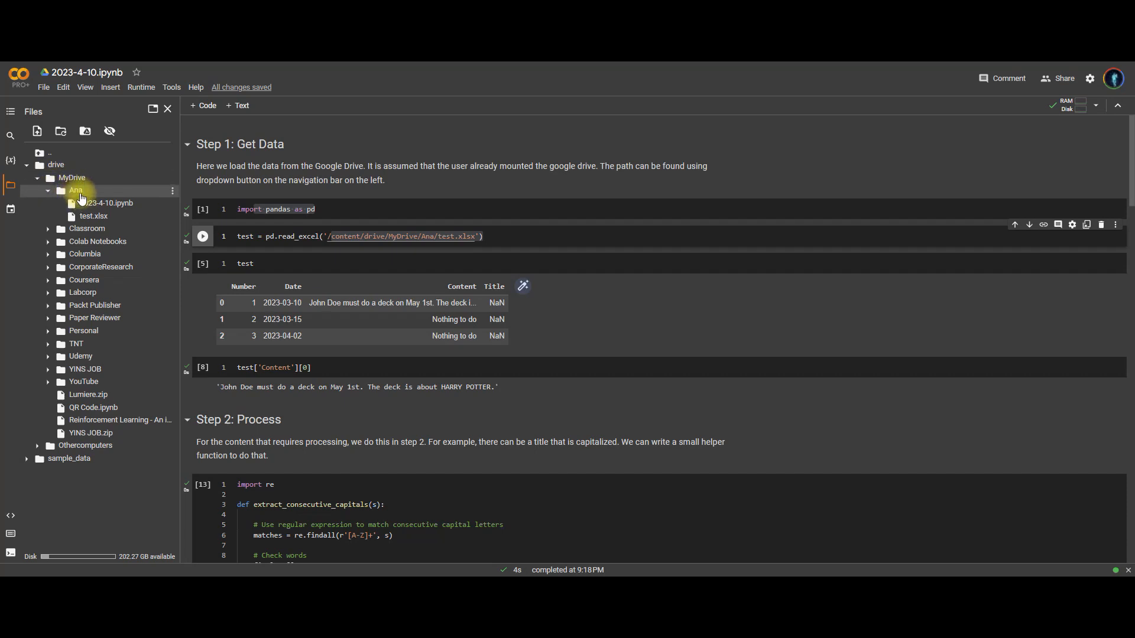
left_click(94, 215)
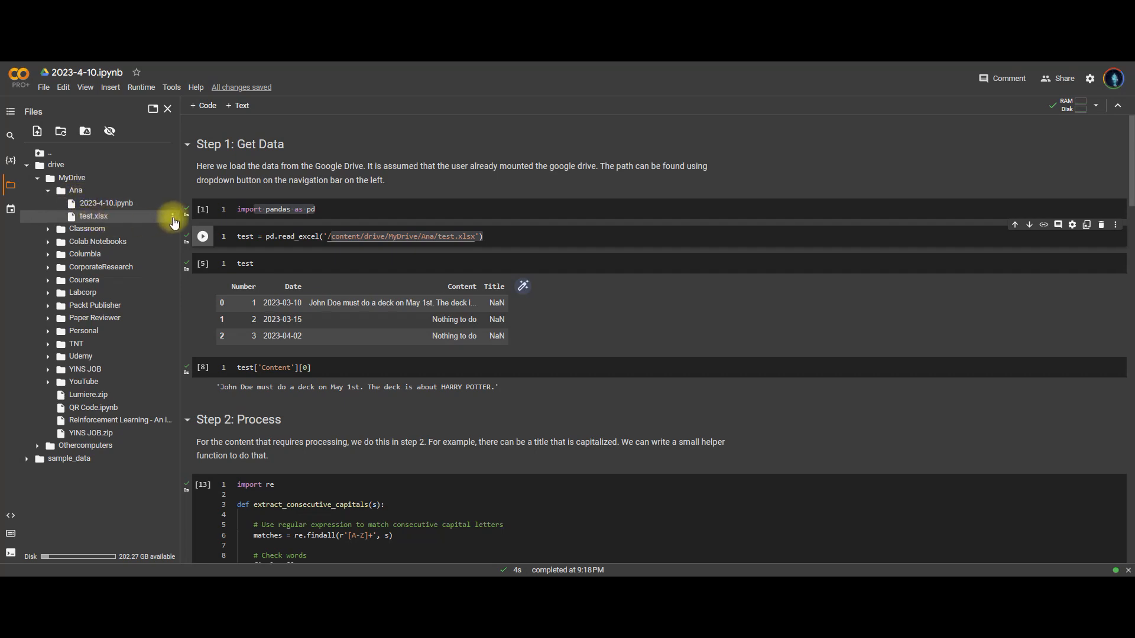
right_click(93, 215)
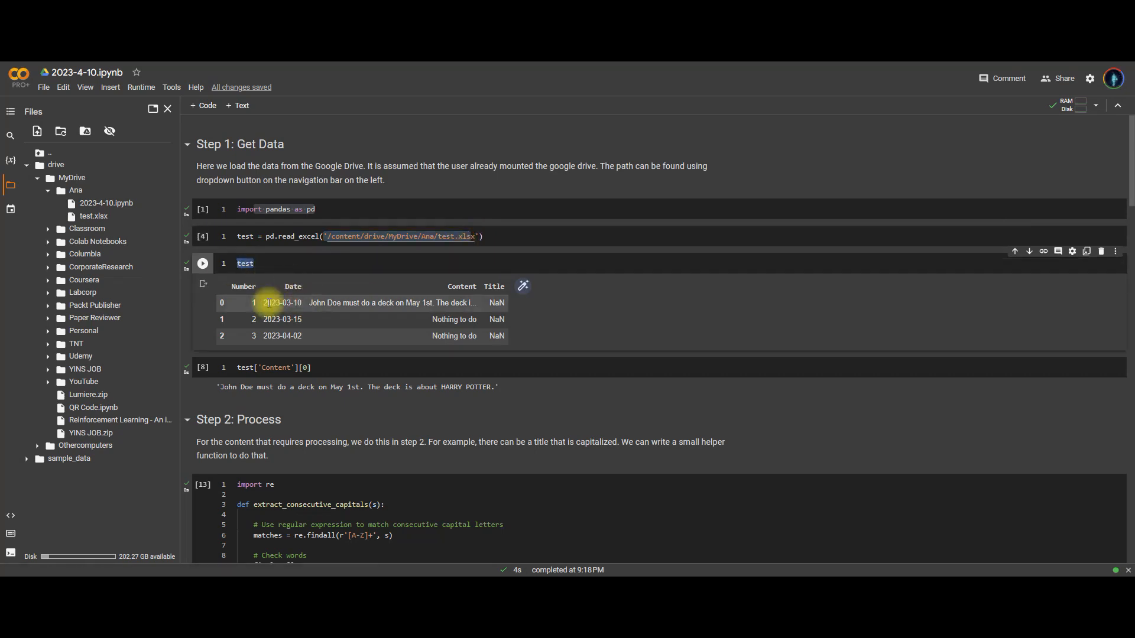
left_click_drag(282, 303, 282, 319)
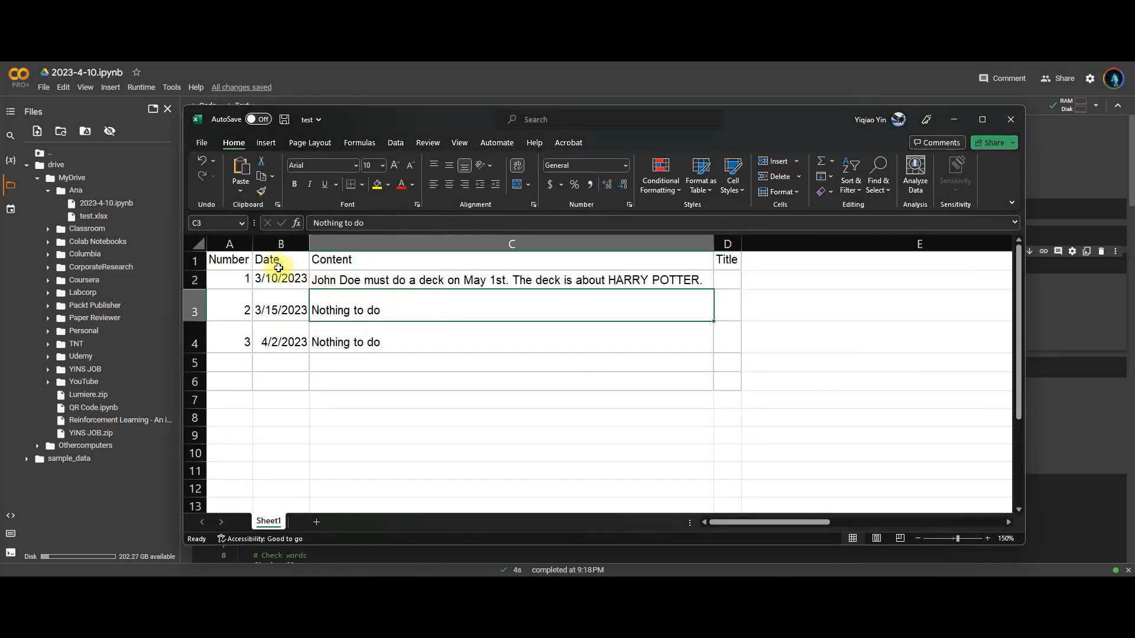
left_click_drag(280, 259, 728, 399)
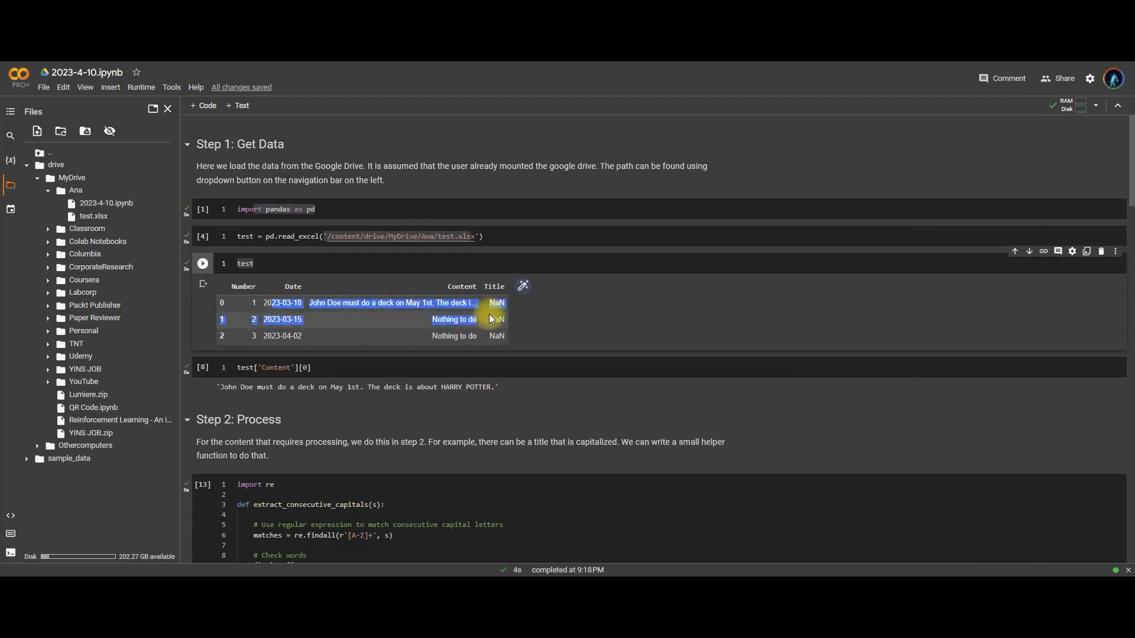
scroll("down", 3)
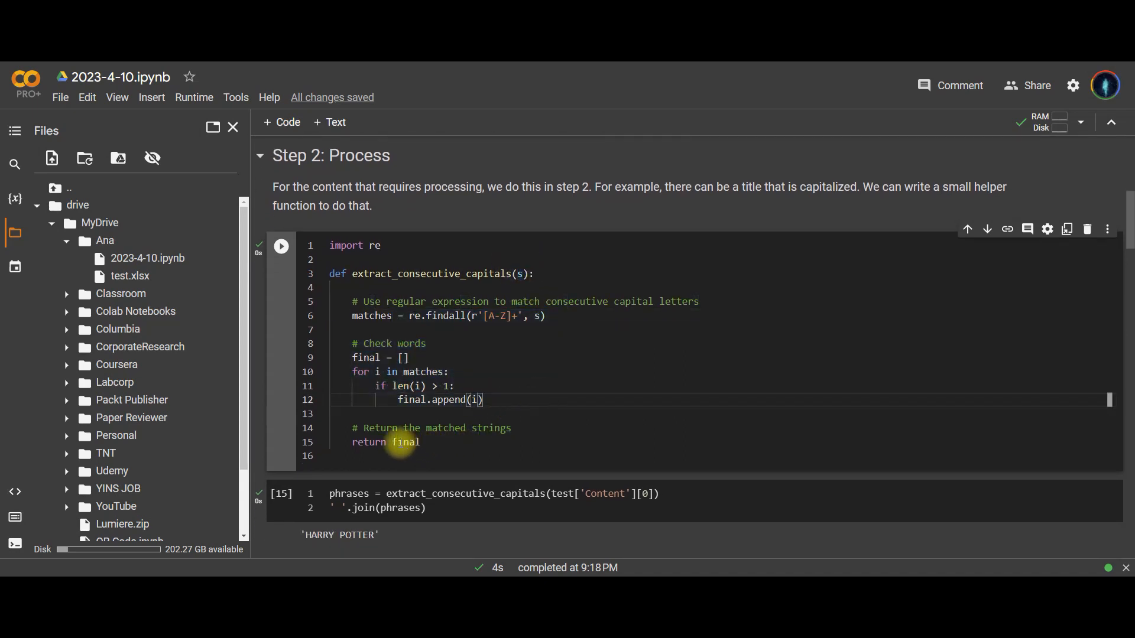
scroll("down", 3)
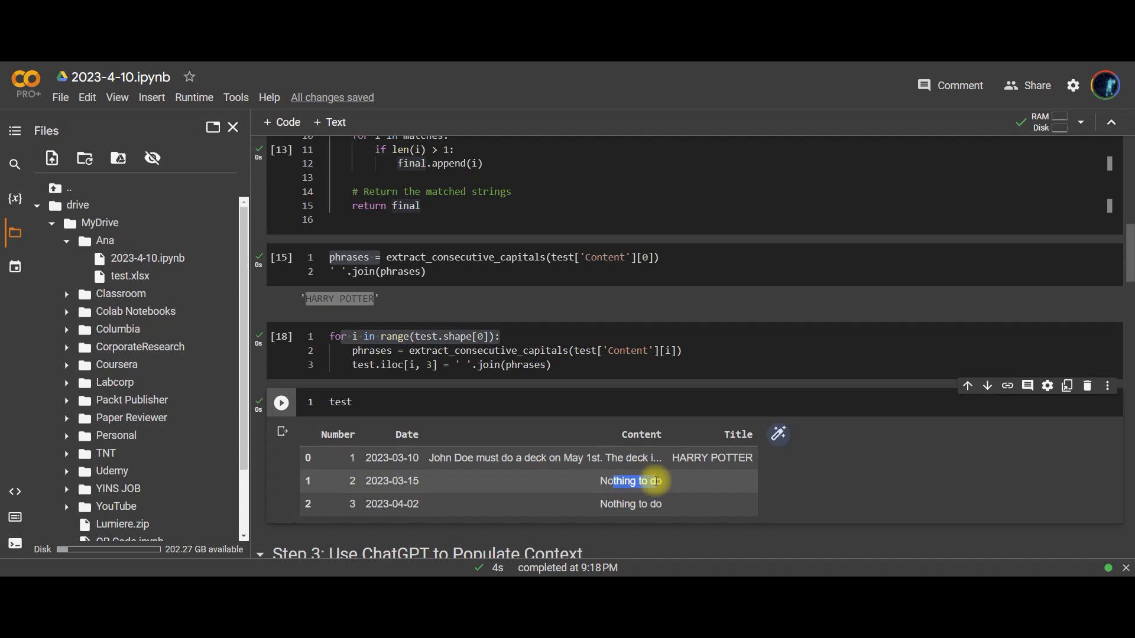
mouse_move(709, 481)
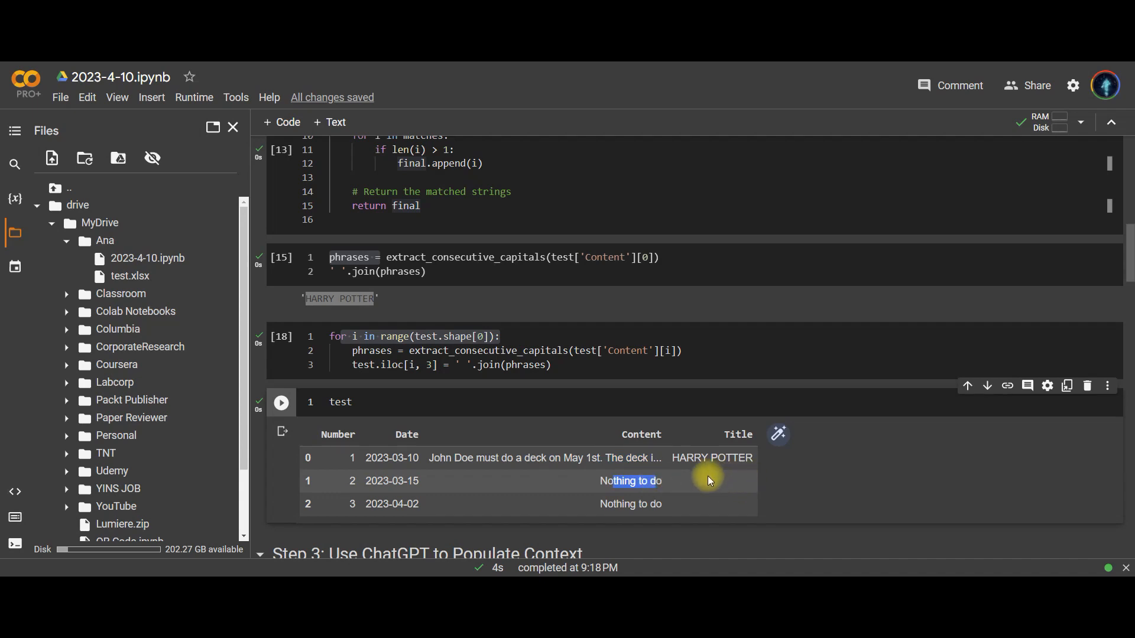
mouse_move(720, 504)
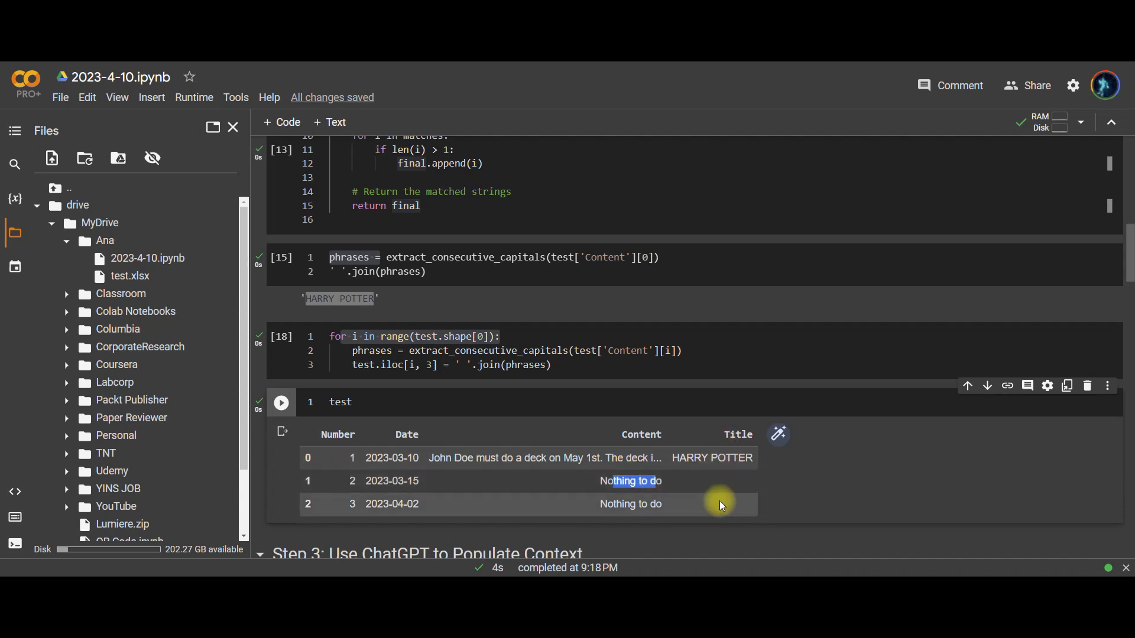
mouse_move(703, 503)
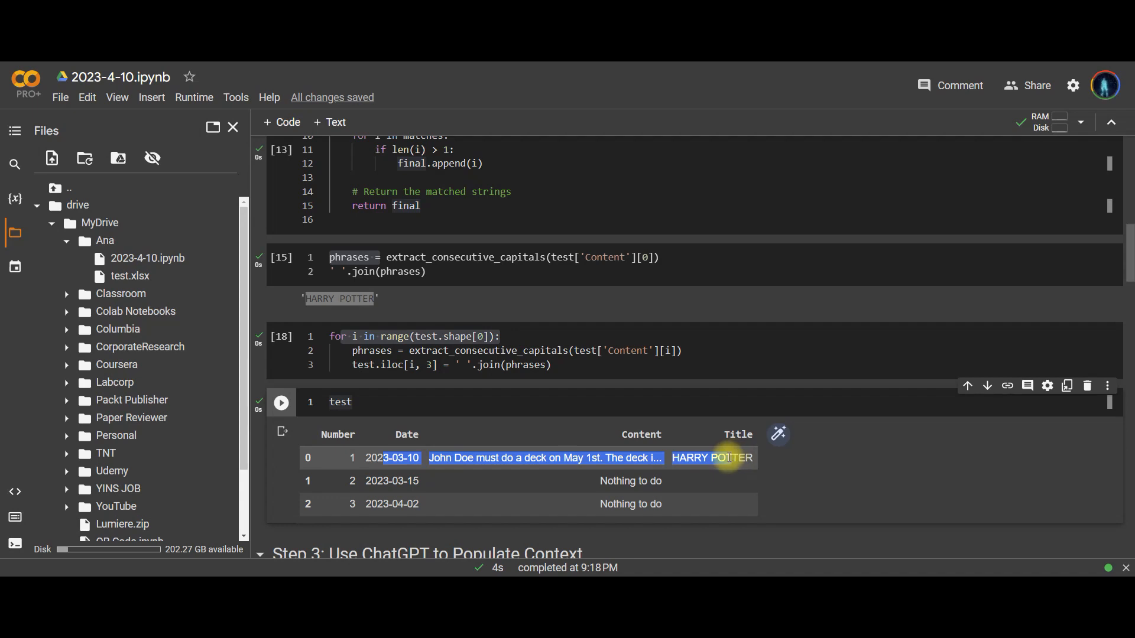
mouse_move(559, 458)
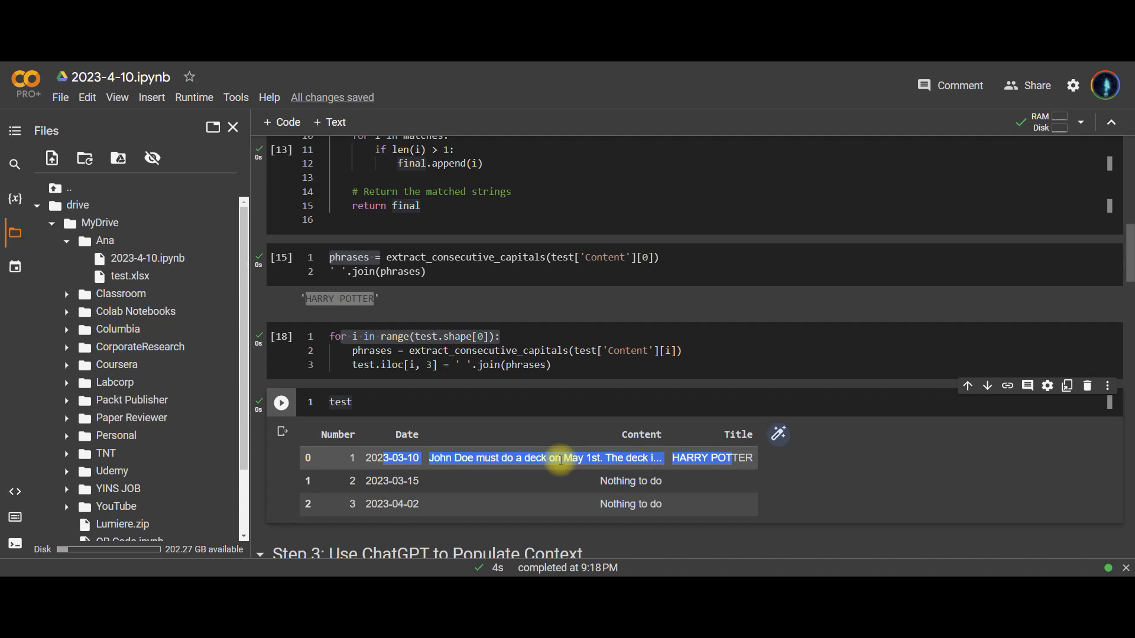
Step: Review the capital-letters prompt instruction and read text-davinci-003's HARRY POTTER deck summary
scroll("down", 3)
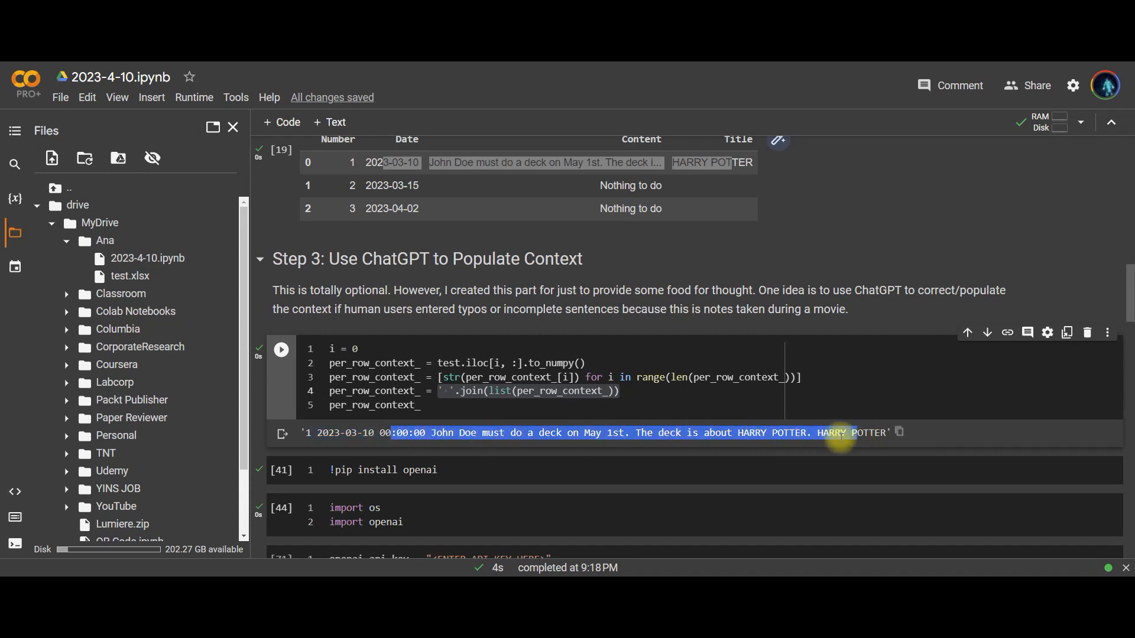
scroll("down", 3)
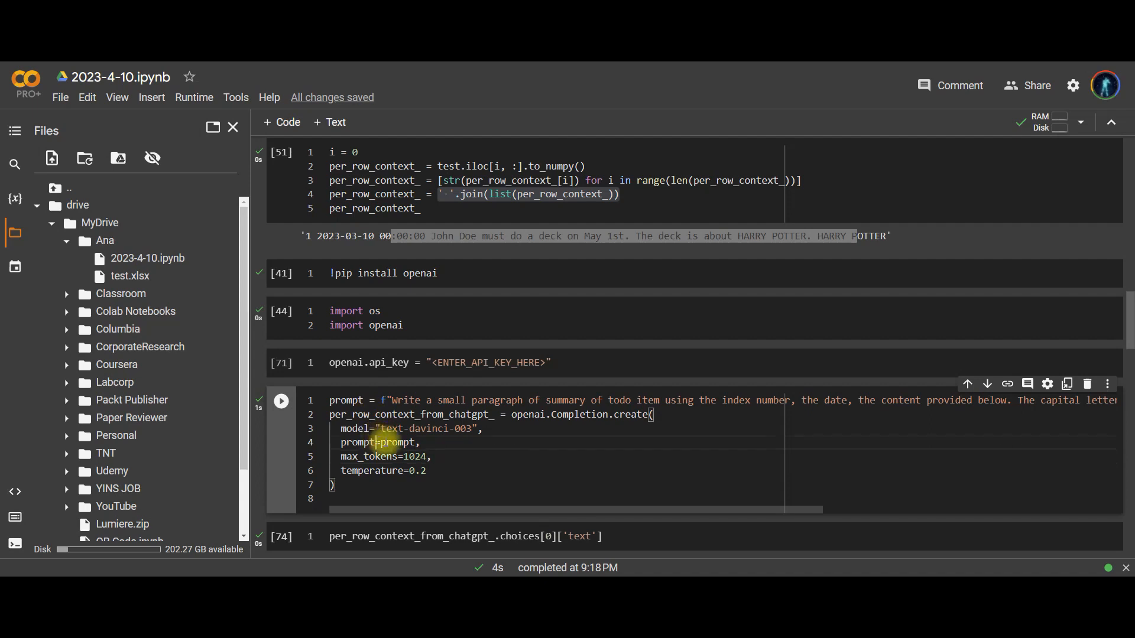
left_click(281, 400)
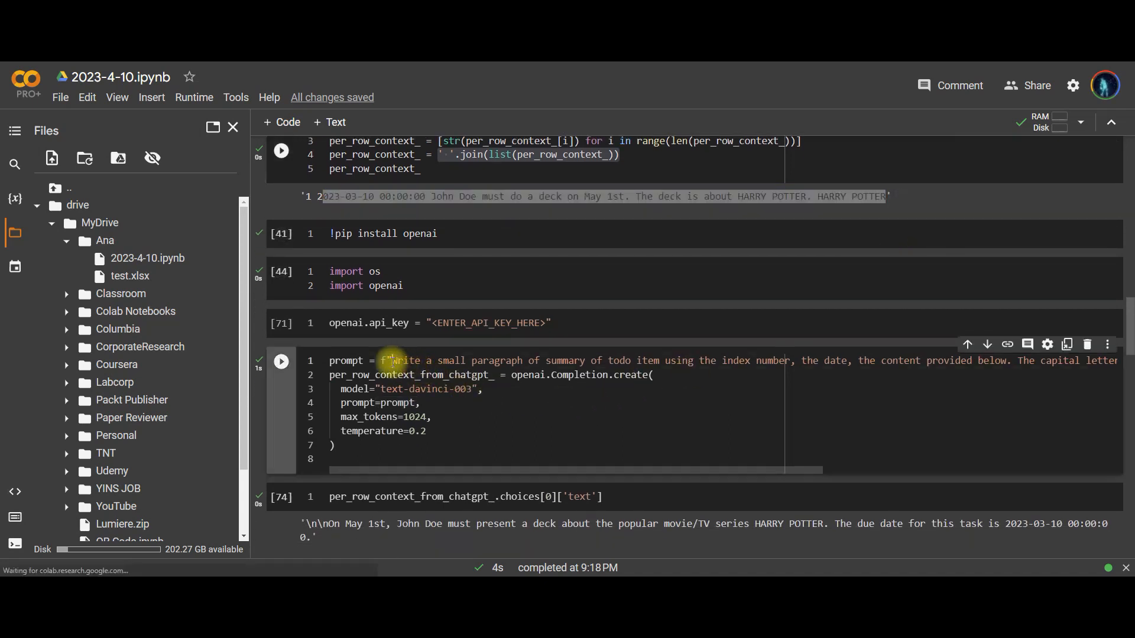
left_click_drag(390, 360, 793, 360)
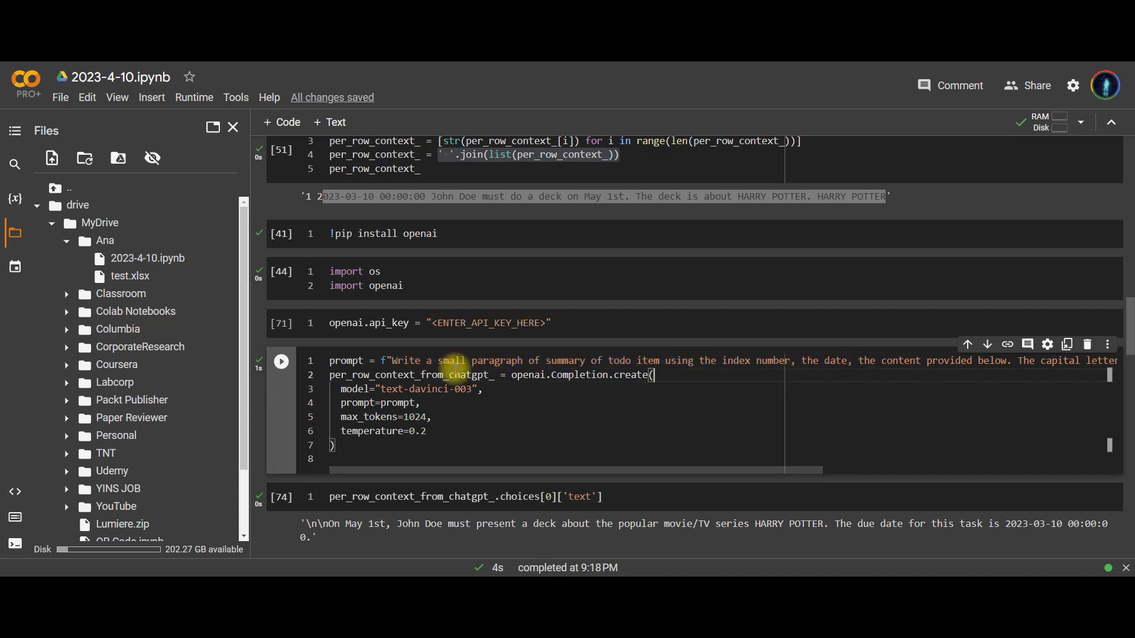
left_click_drag(435, 360, 680, 361)
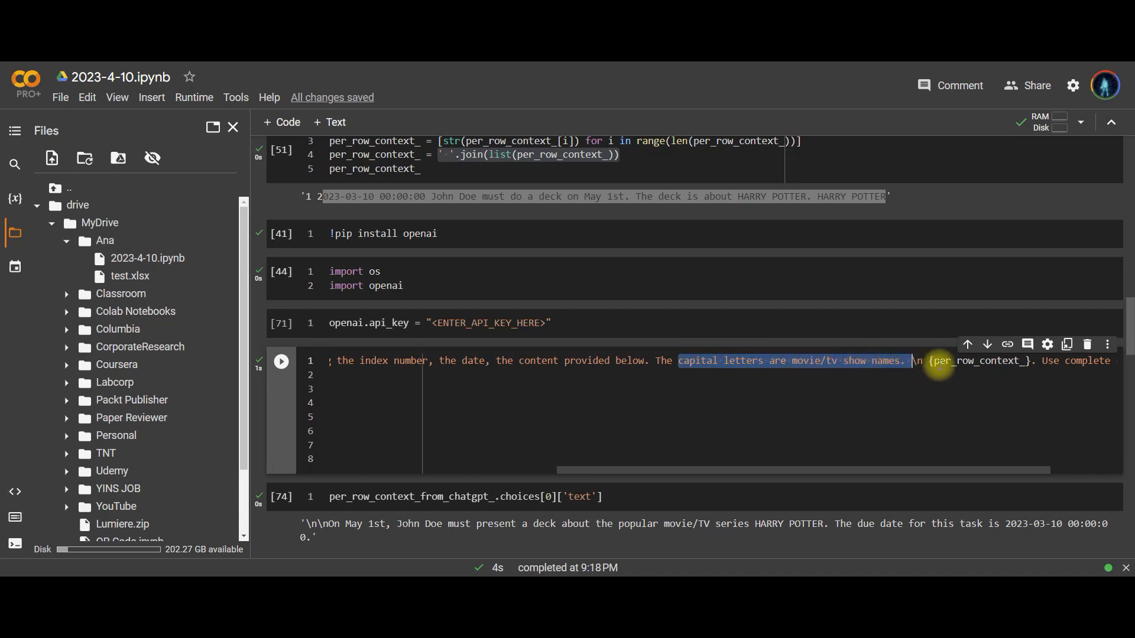
double_click(982, 361)
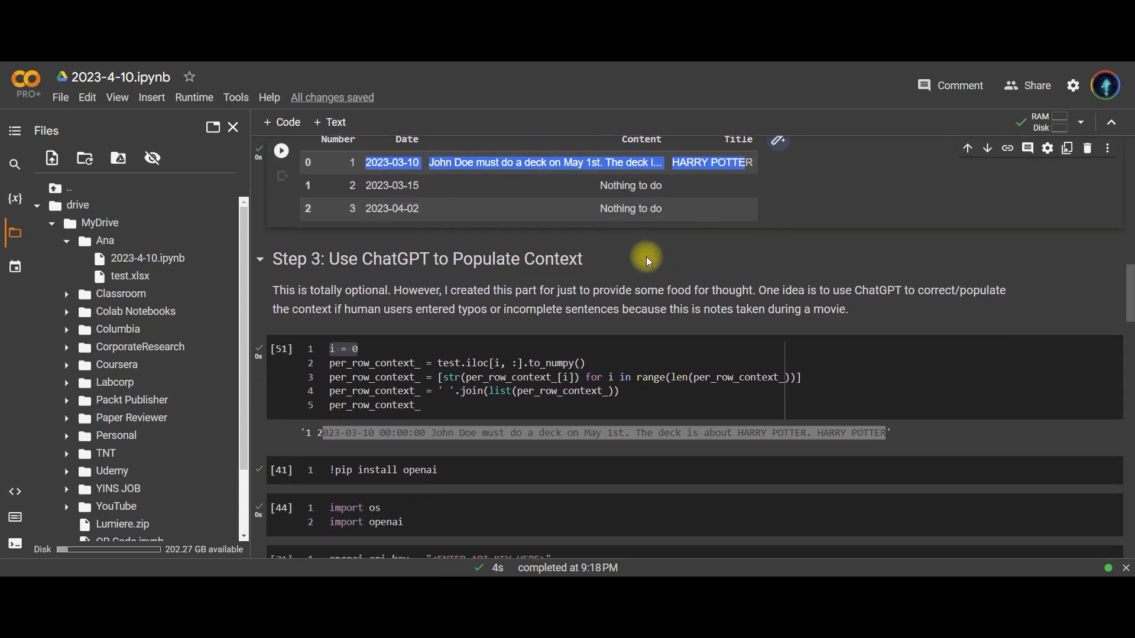
scroll("down", 3)
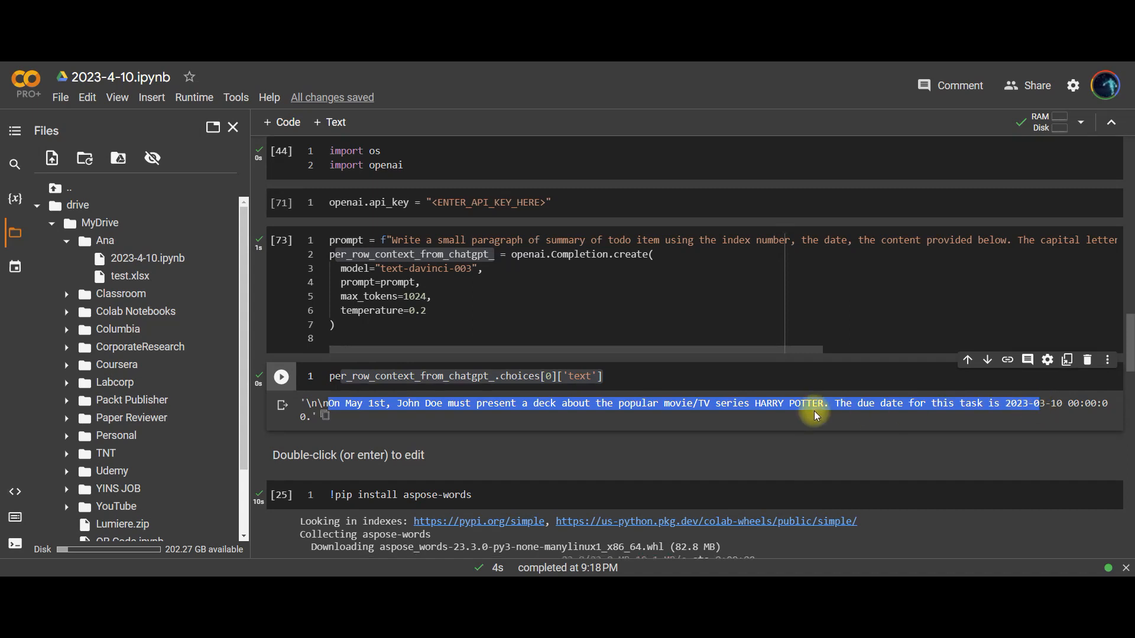
Step: Add the heading '## Step 4: Create and Save Word Document' above the install cell
scroll("down", 3)
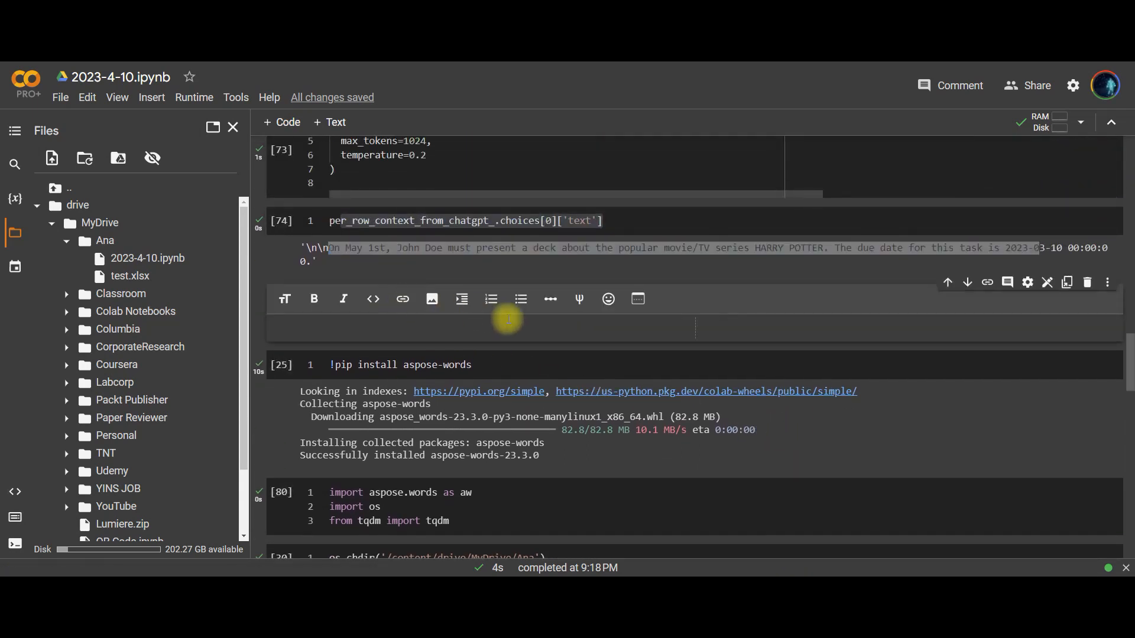
type("Step")
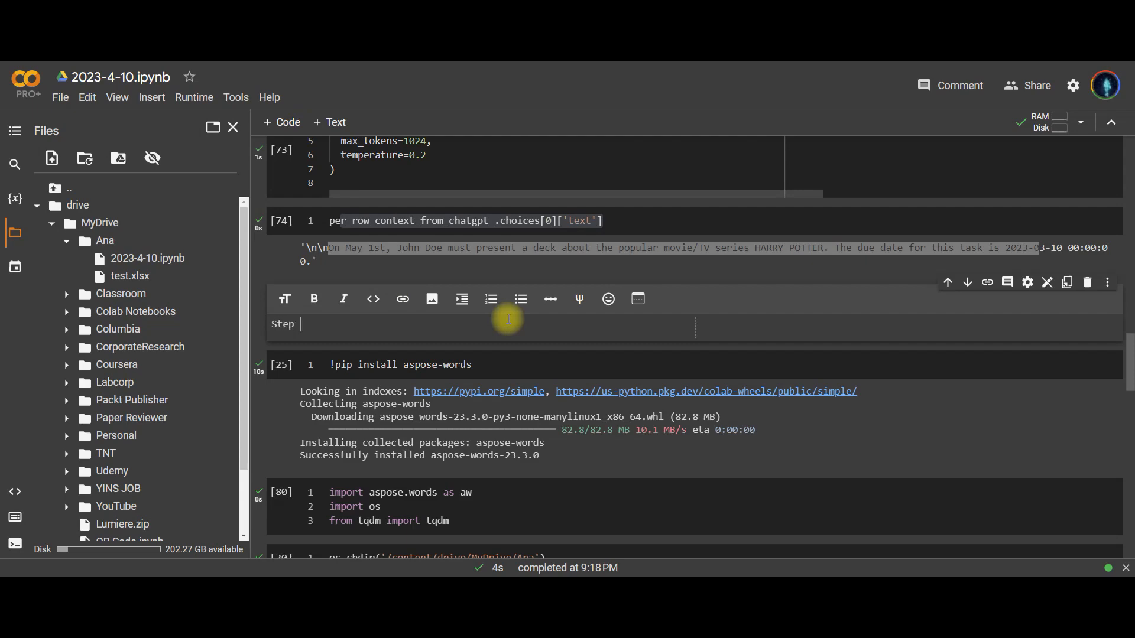
type("4:")
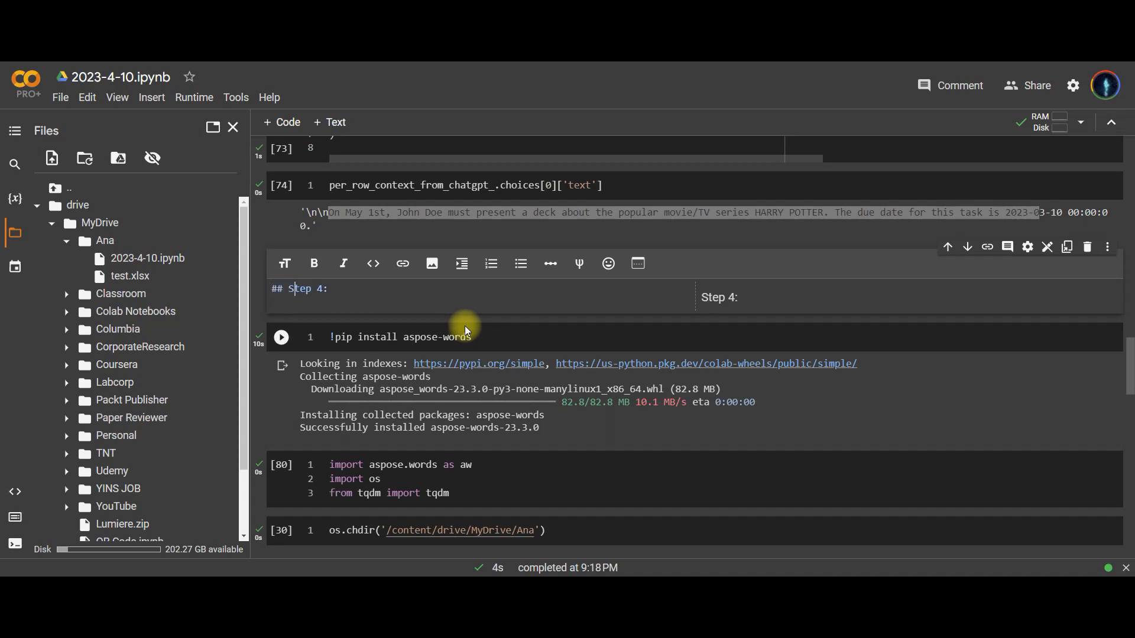
type("Create and Save Word Document")
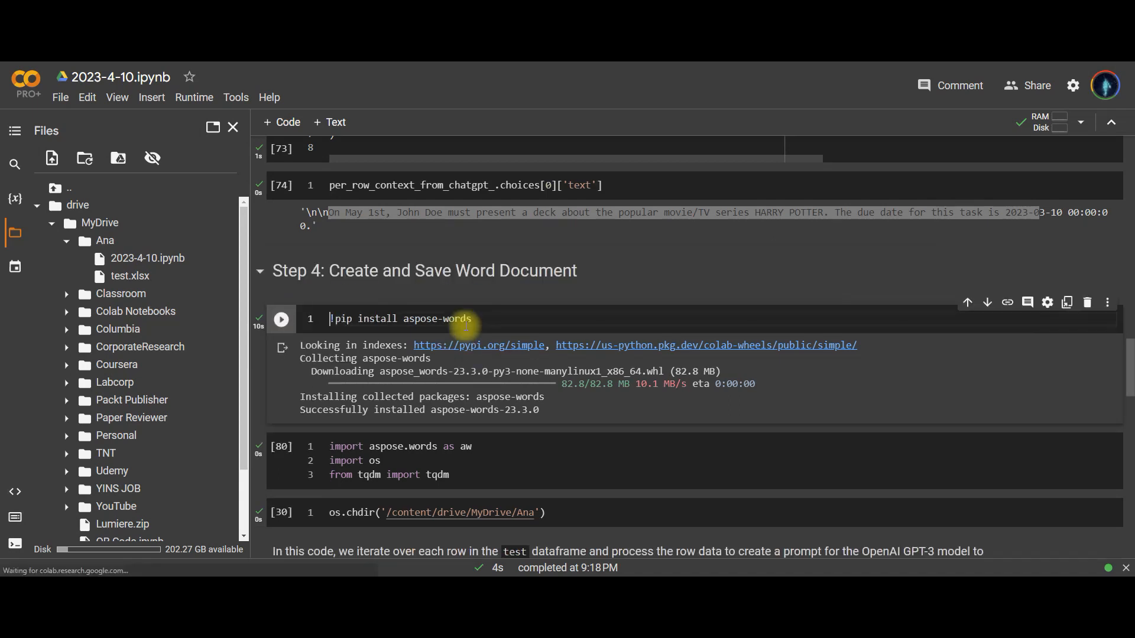
double_click(435, 319)
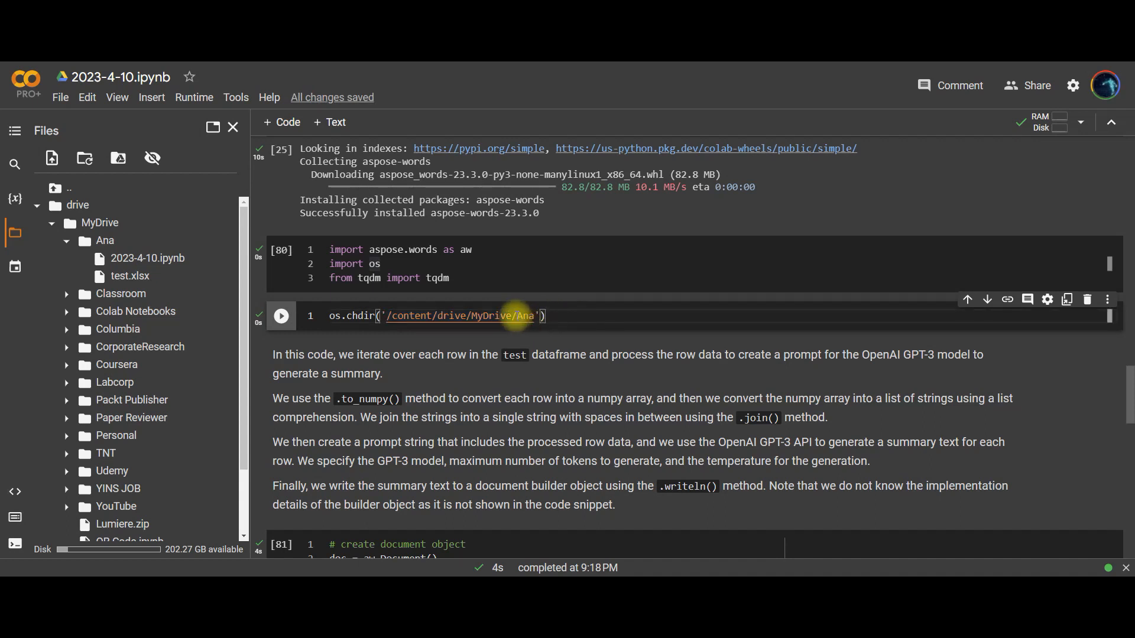
double_click(523, 316)
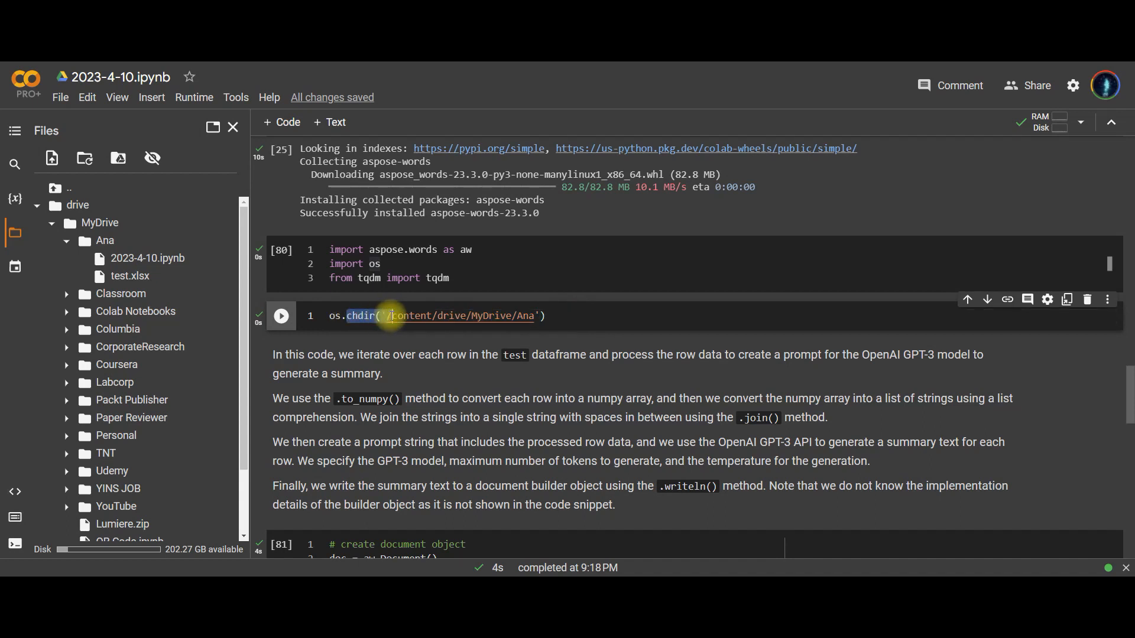
scroll("down", 3)
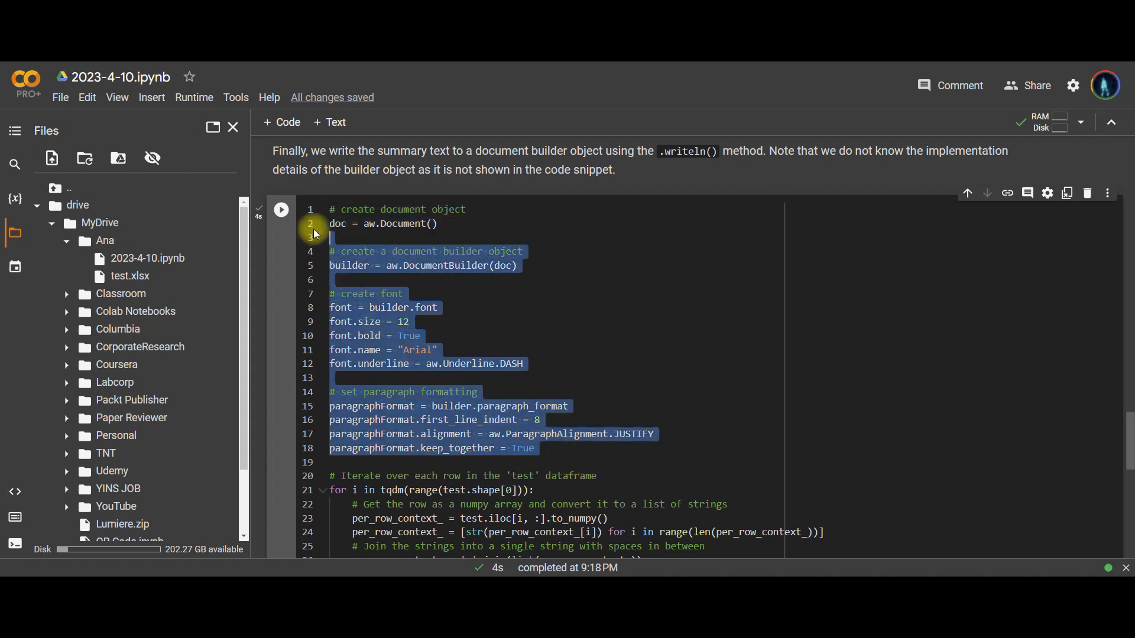
scroll("down", 3)
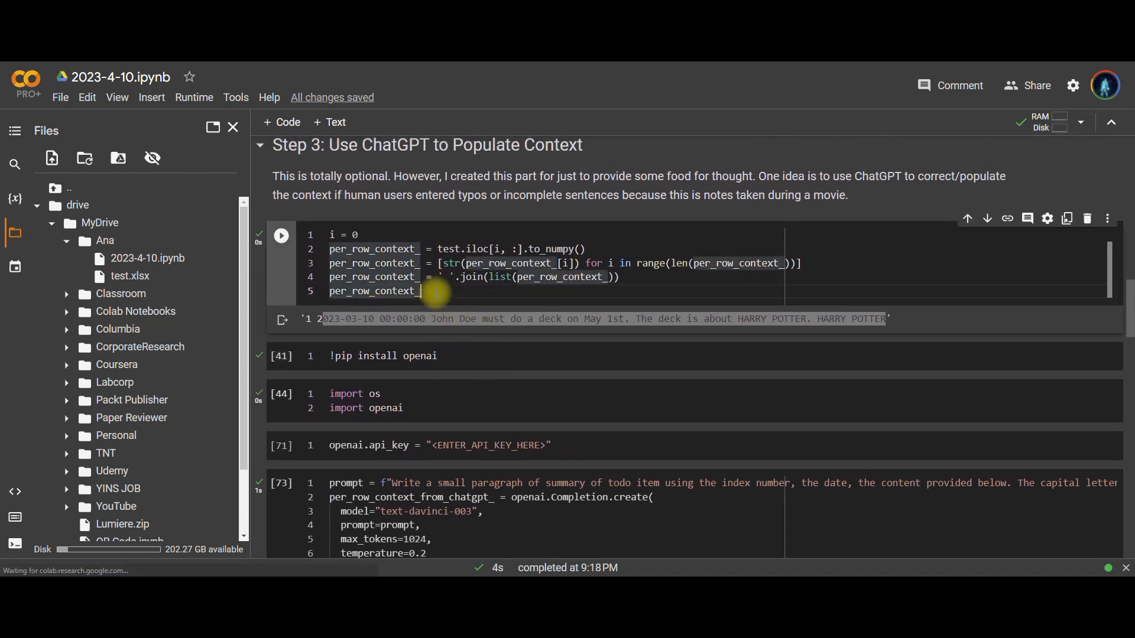
double_click(343, 235)
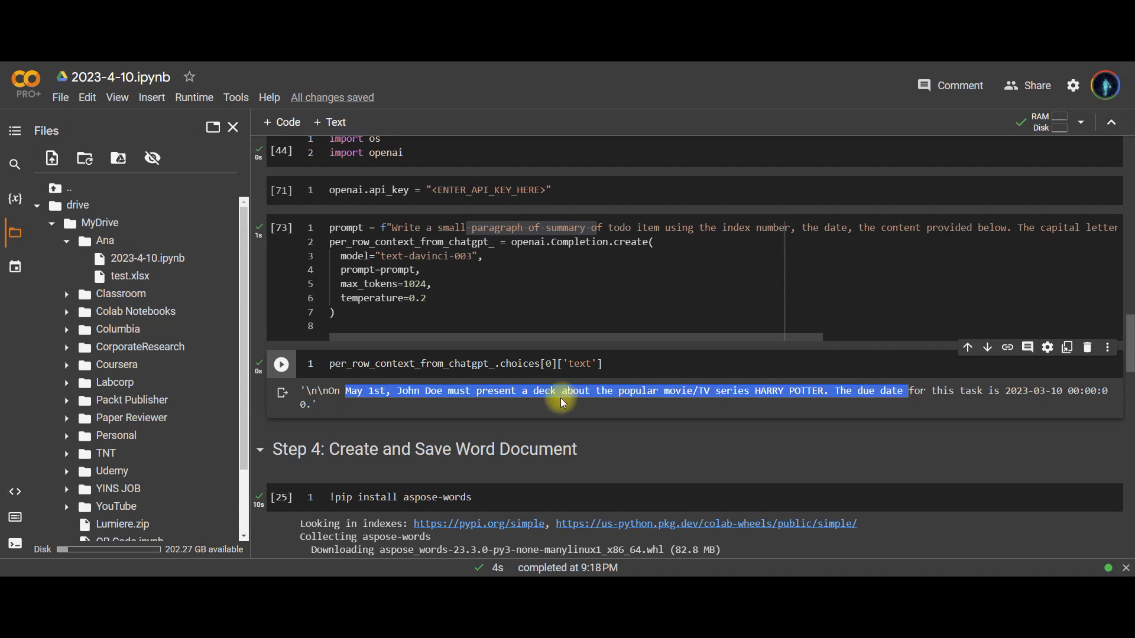
scroll("down", 3)
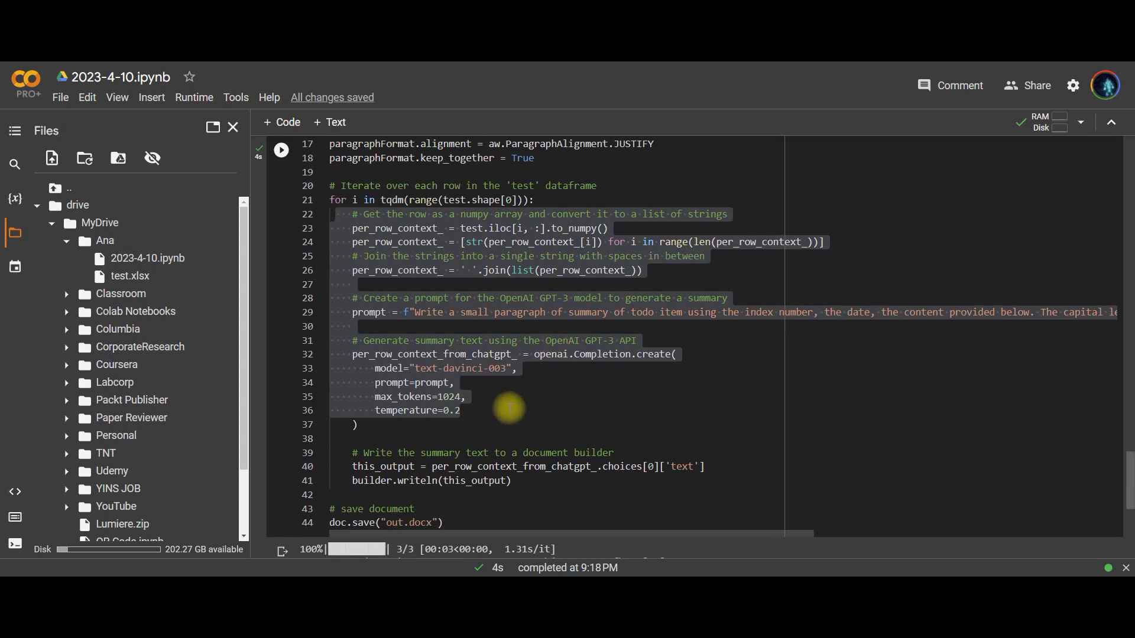
double_click(433, 354)
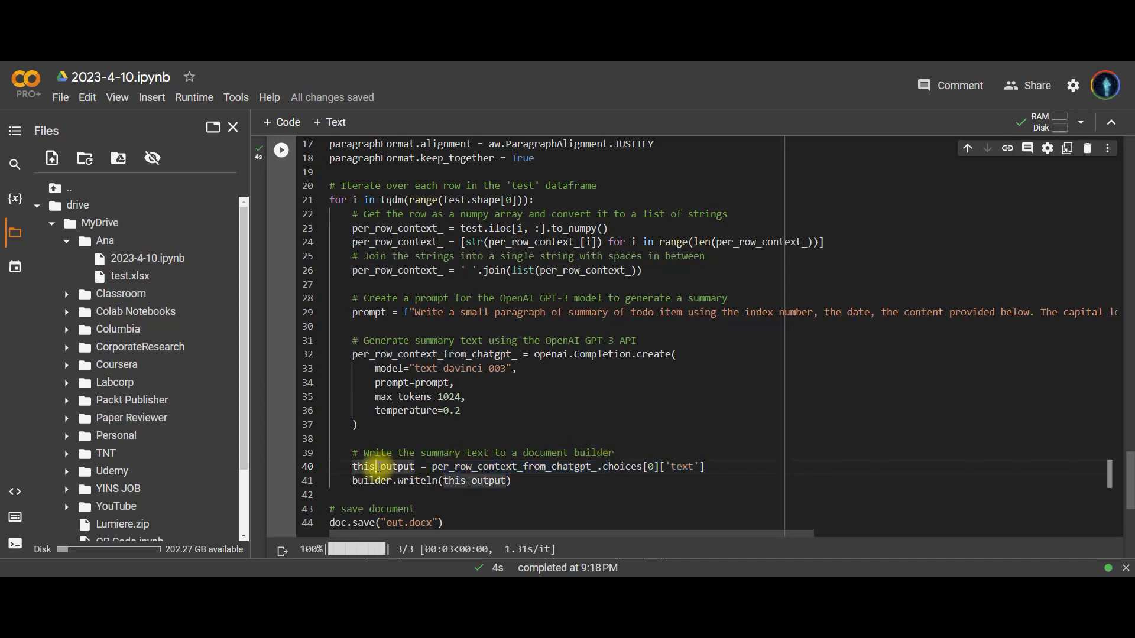
double_click(383, 467)
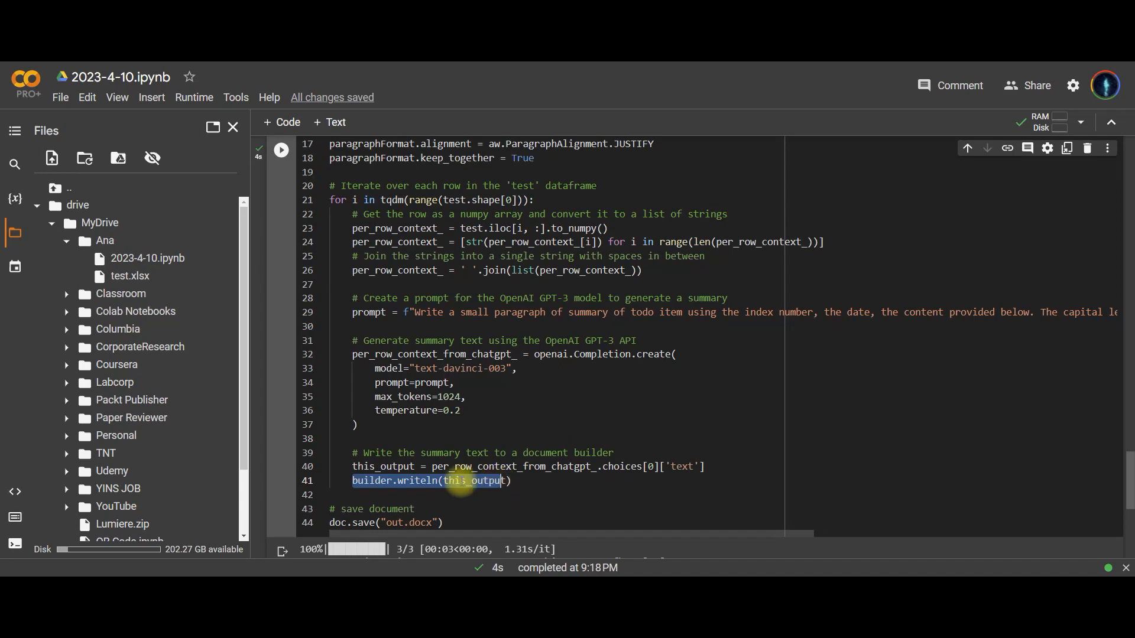
double_click(418, 481)
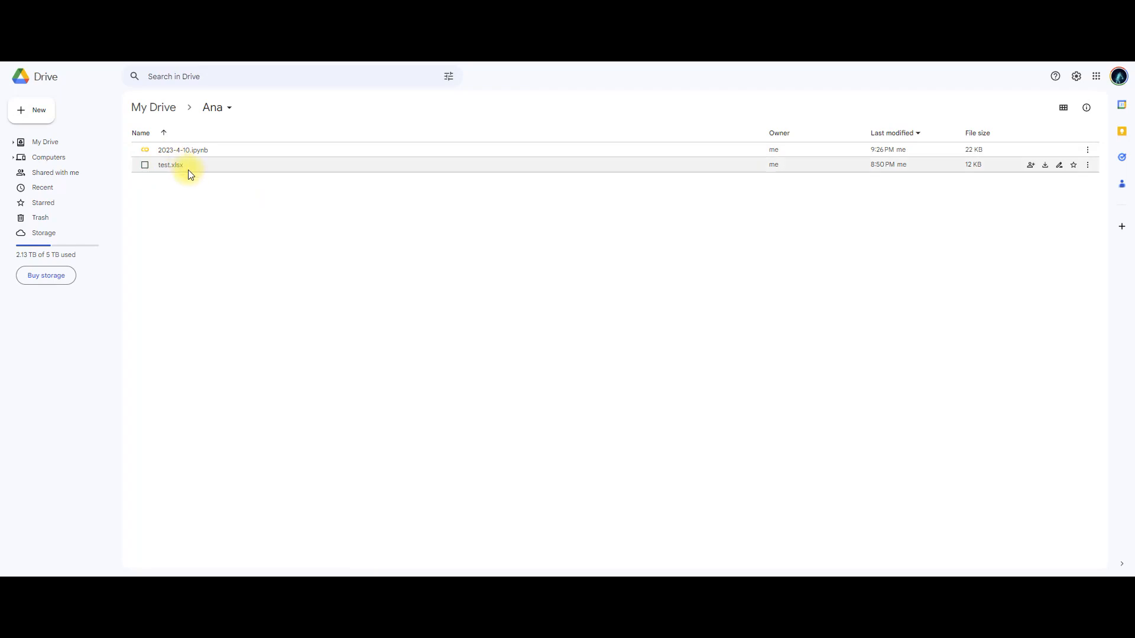
Step: Open test.xlsx from the Ana folder in Google Drive
double_click(184, 150)
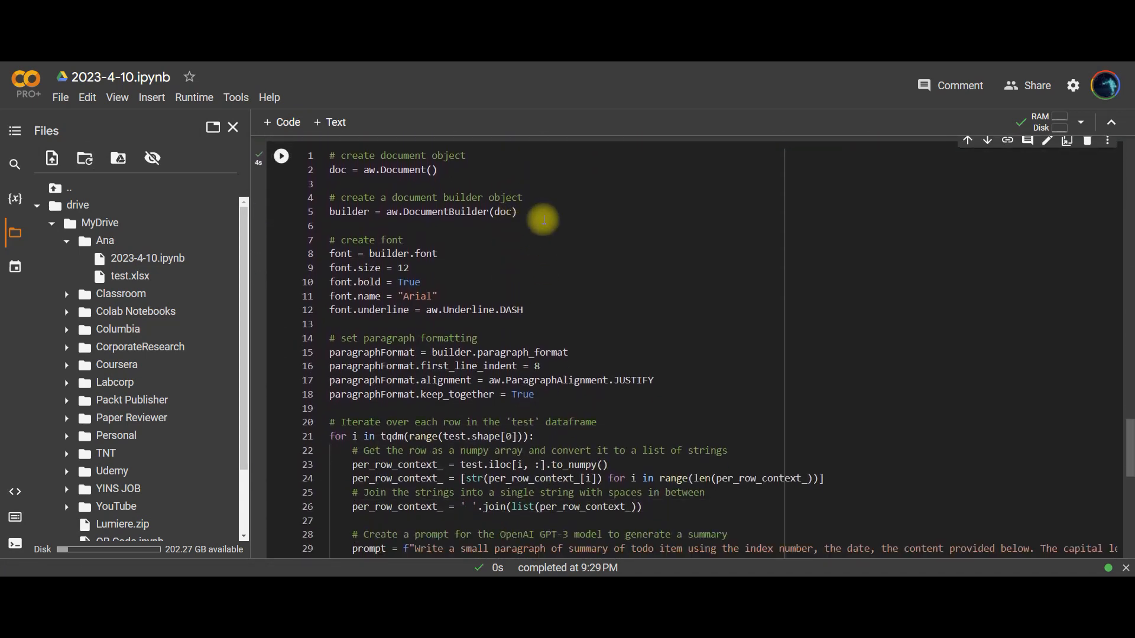
Step: Run the document cell over all 3 rows and select the new out.docx
scroll("down", 3)
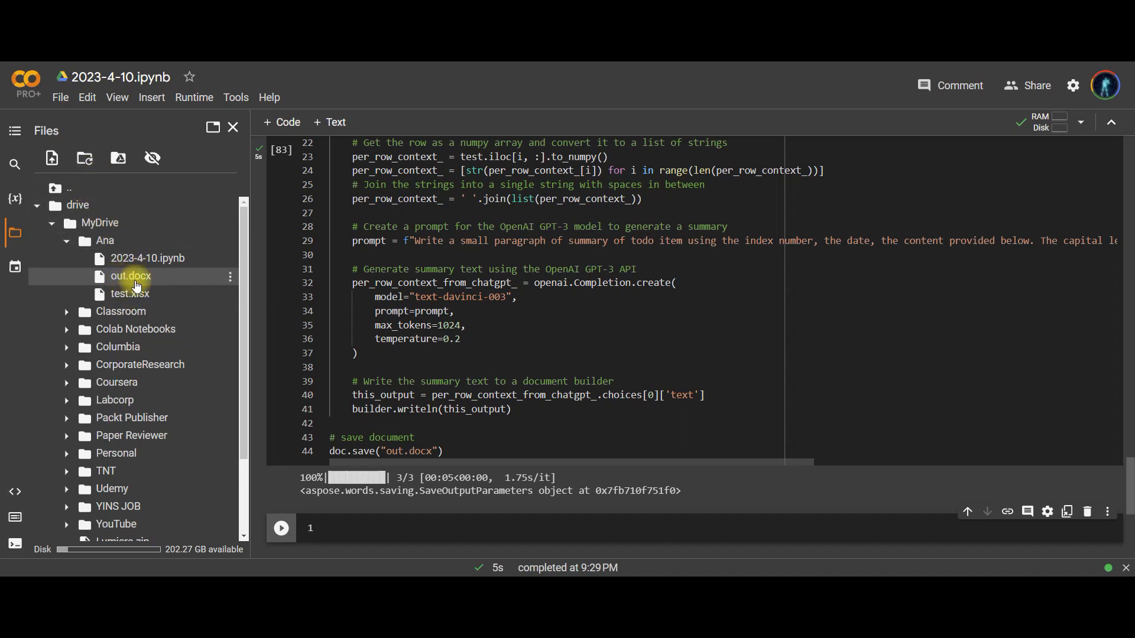
left_click(131, 281)
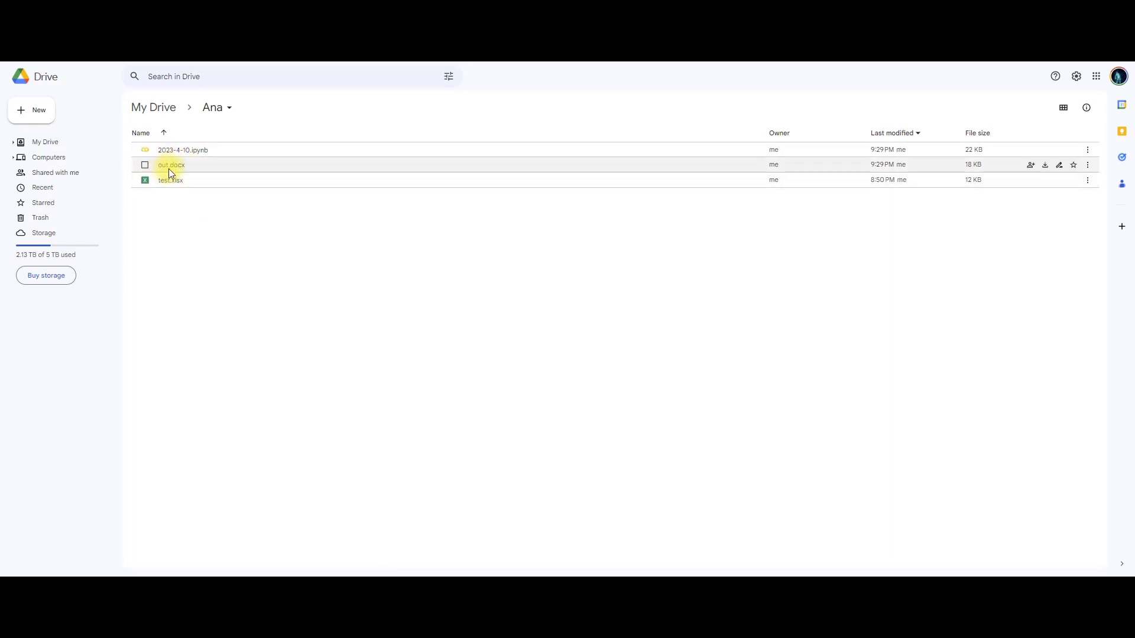
Step: Open the 18 KB out.docx from the Ana folder
double_click(171, 165)
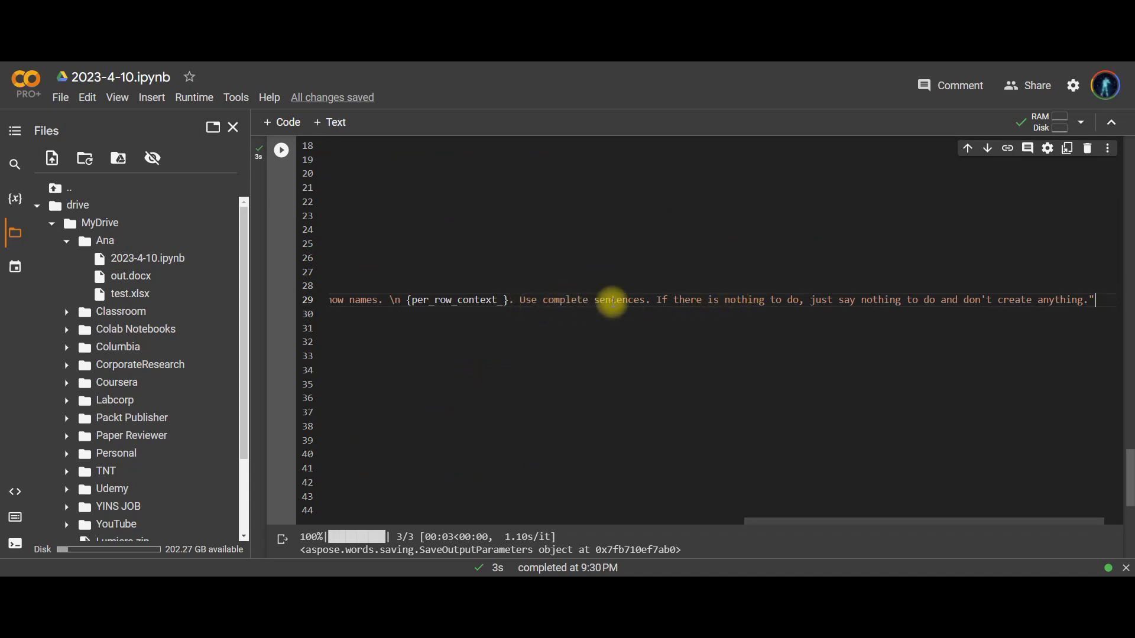
Step: Scroll the prompt line to reveal its closing 'nothing to do' instruction
left_click_drag(655, 300, 851, 300)
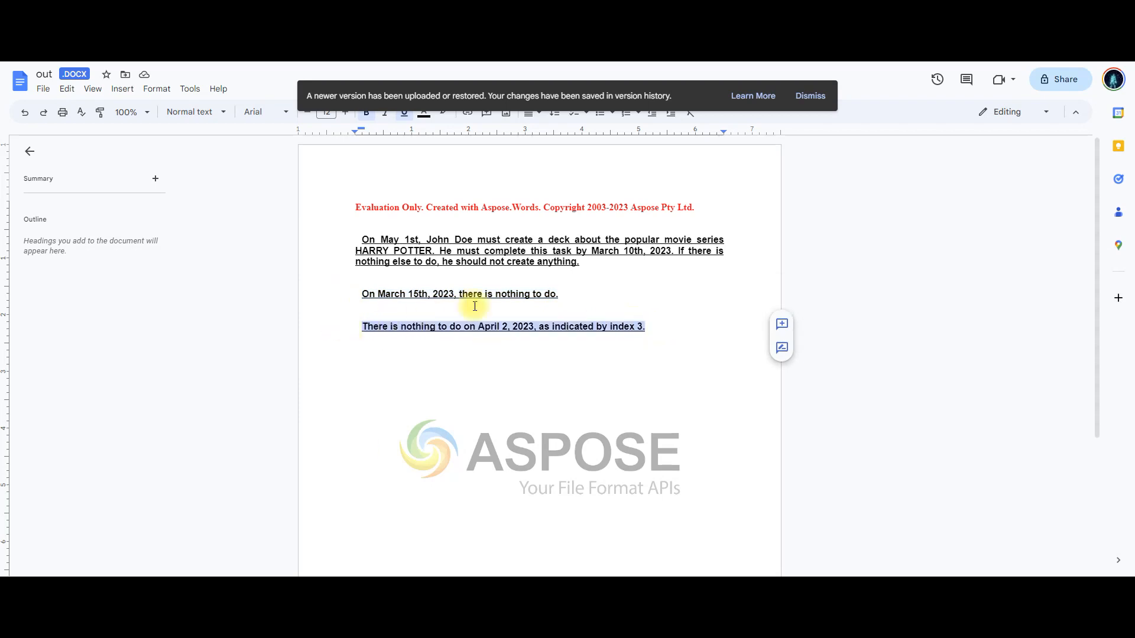
Step: Clear the highlight on the last summary paragraph in out.docx
left_click(590, 296)
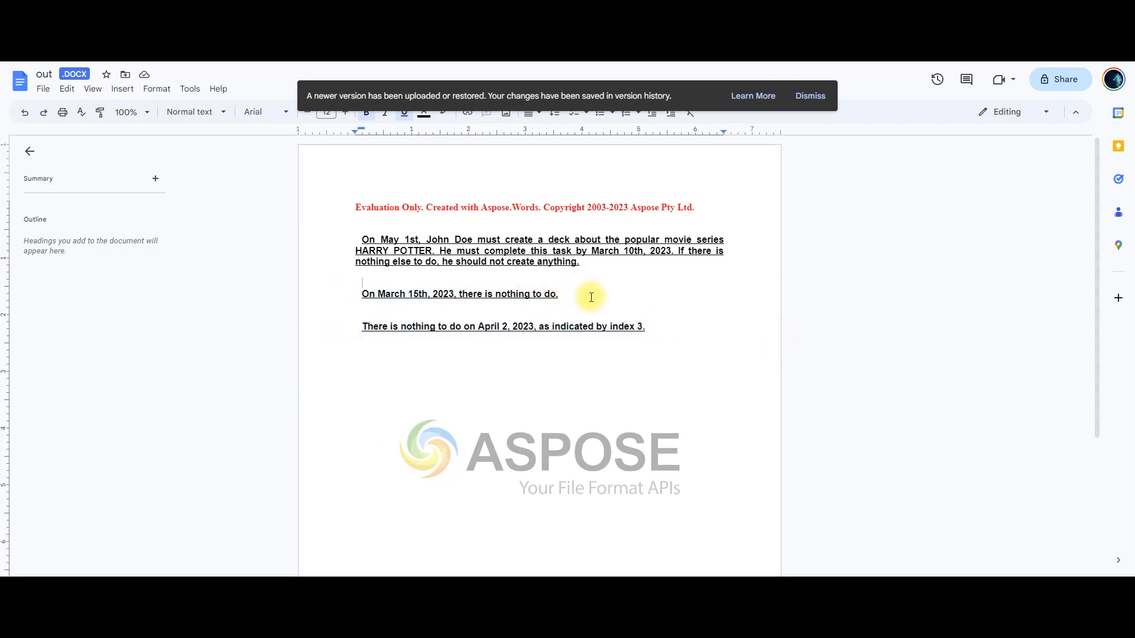
mouse_move(583, 306)
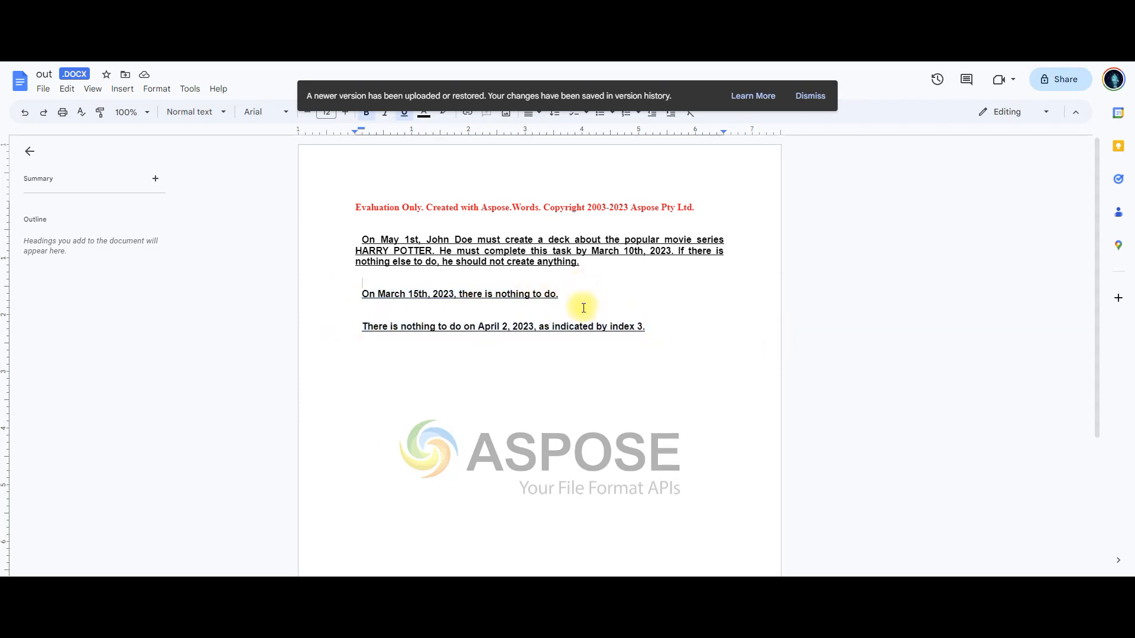